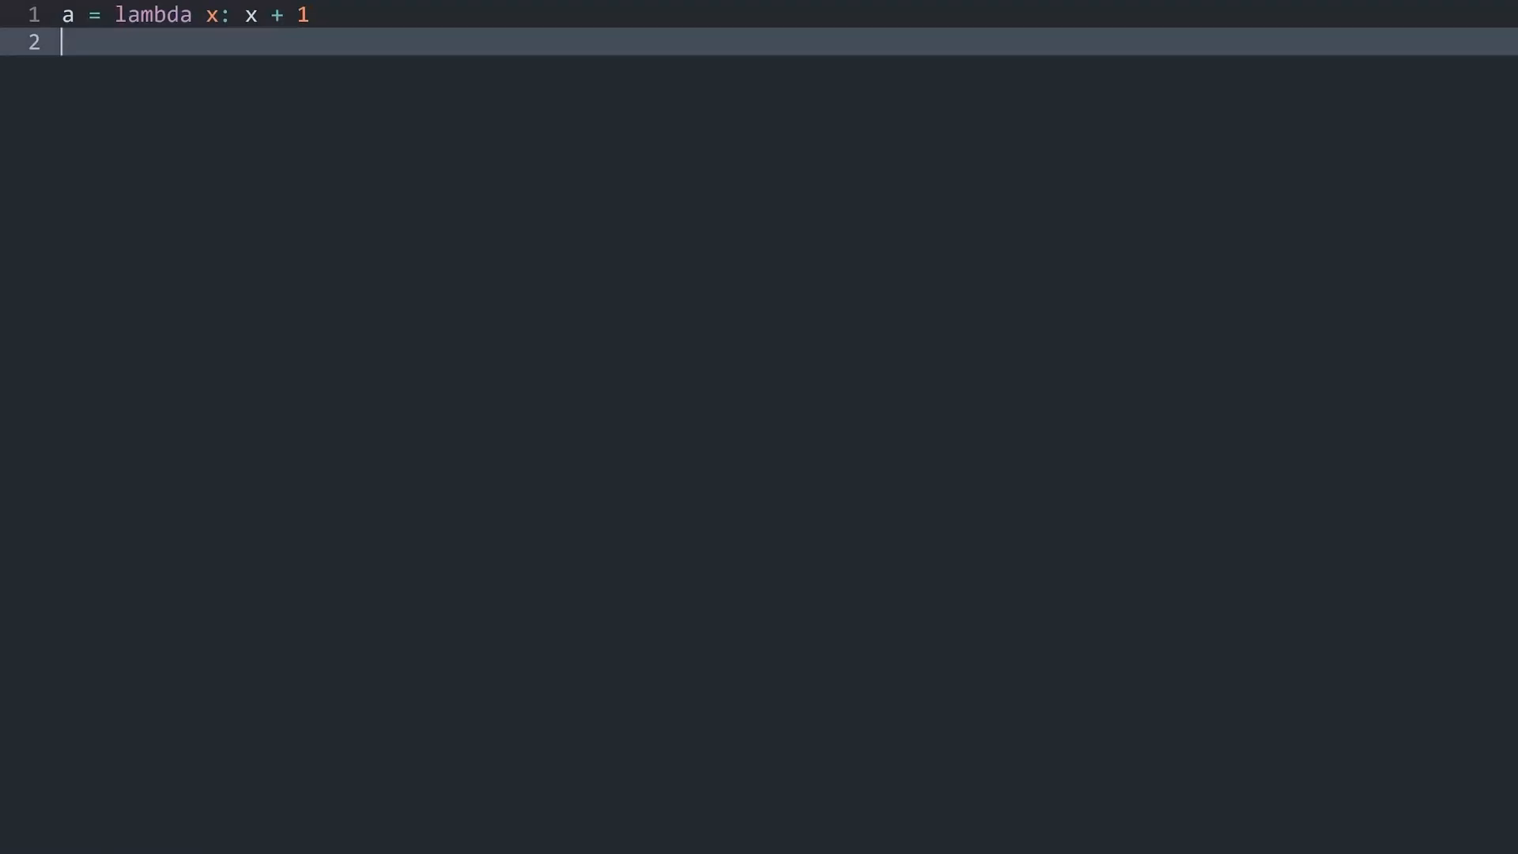
Print a(10) and build the file so the output panel shows 11
{"action": "type", "text": "a()"}
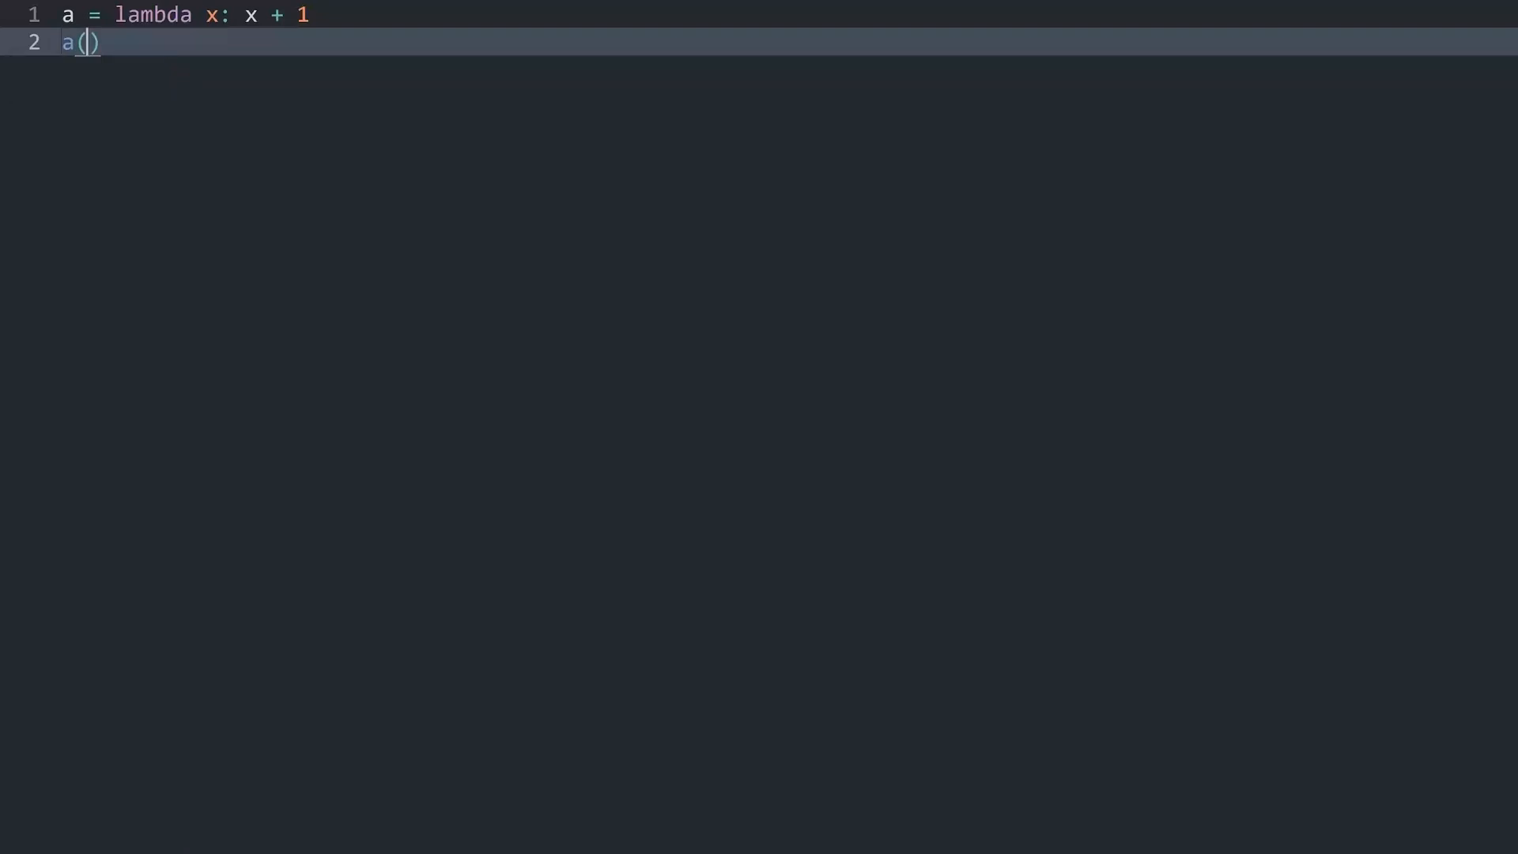
{"action": "type", "text": "10"}
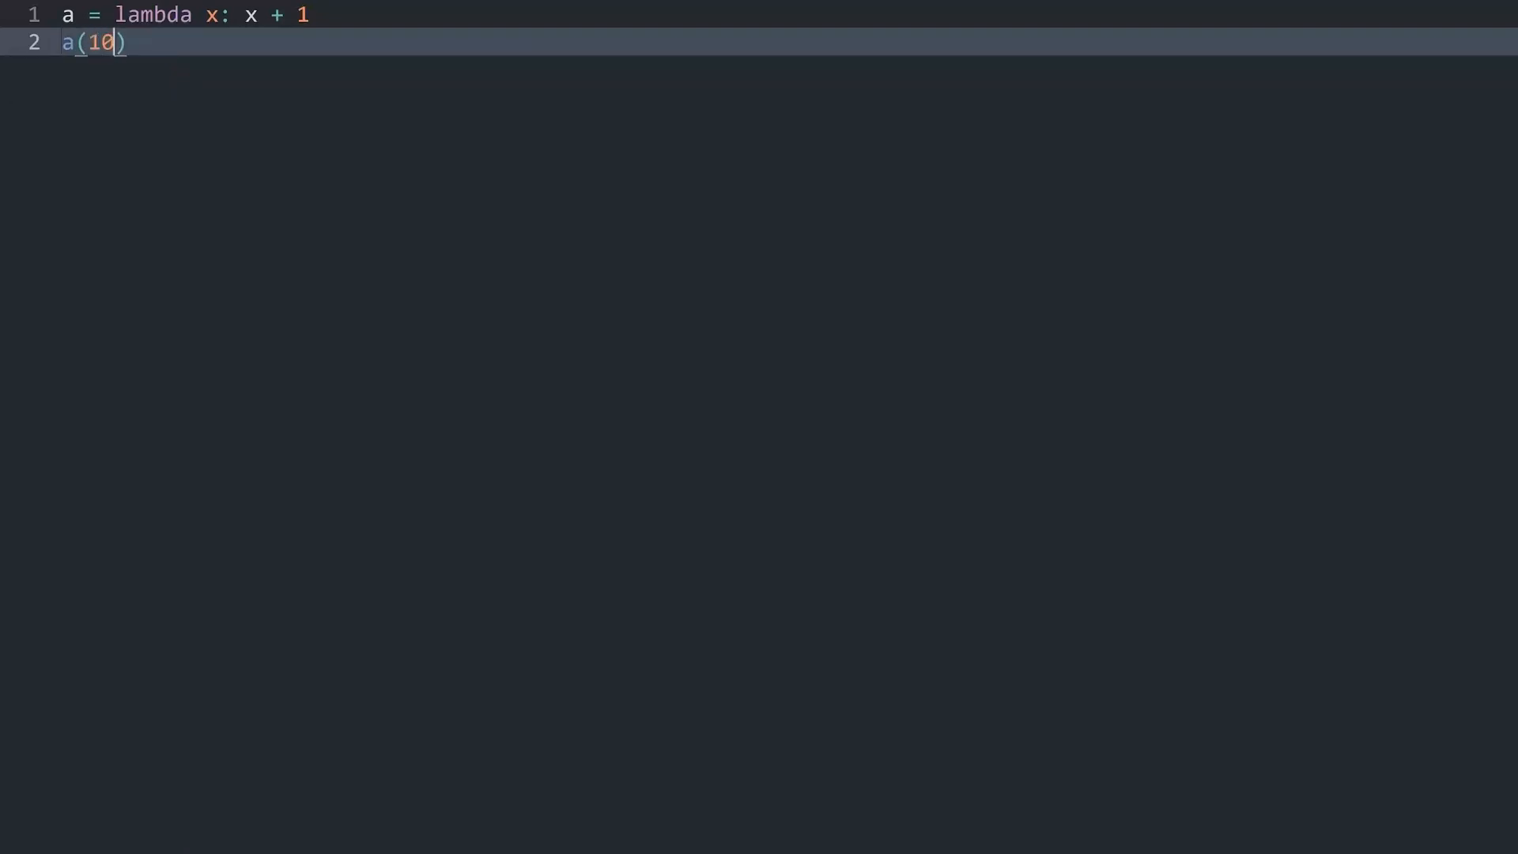
{"action": "key", "text": "ctrl+b"}
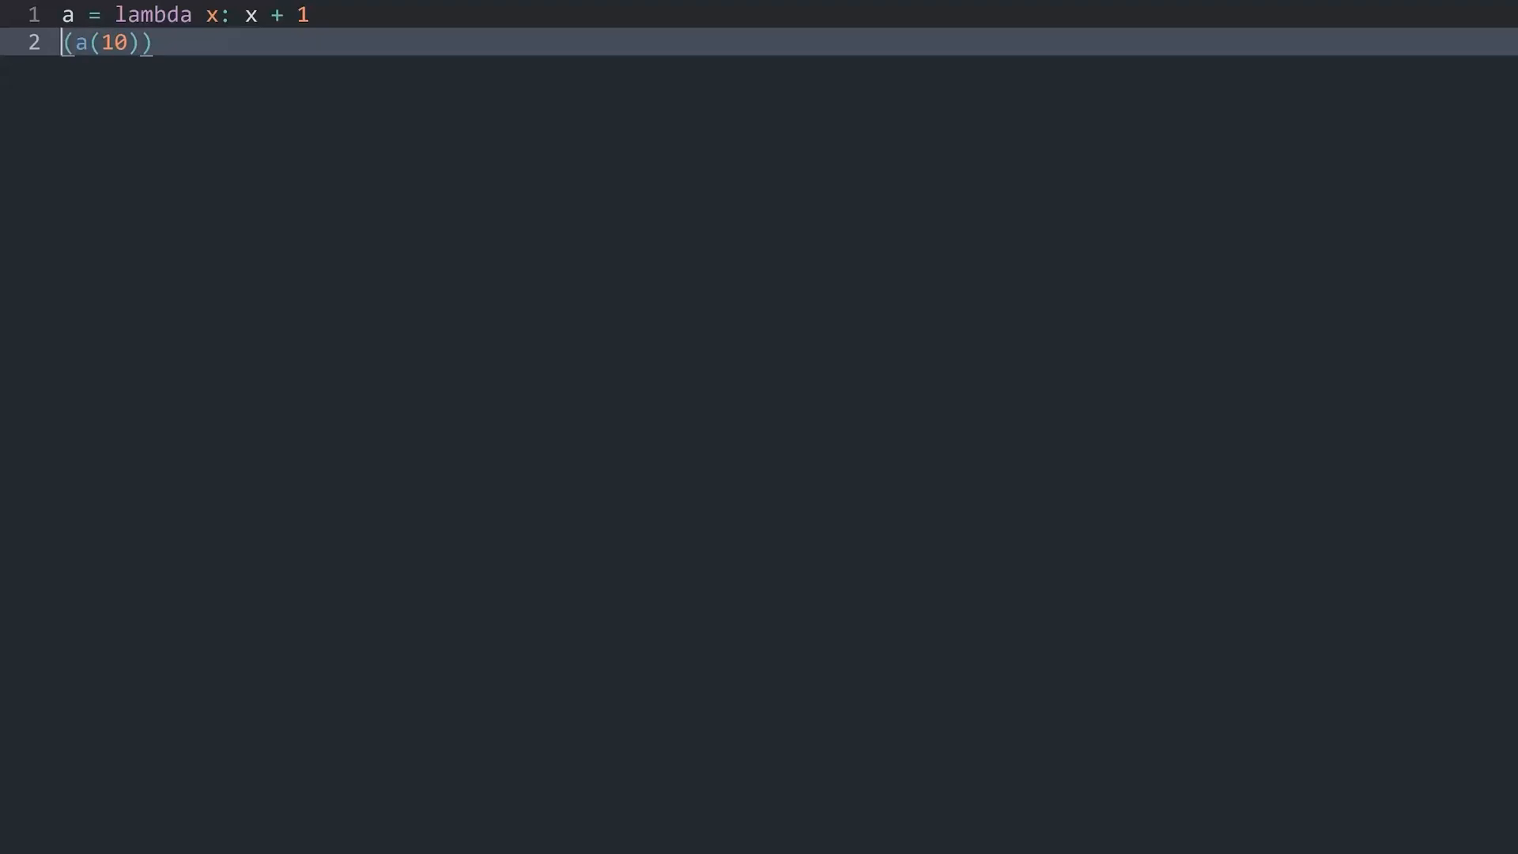
{"action": "type", "text": "print"}
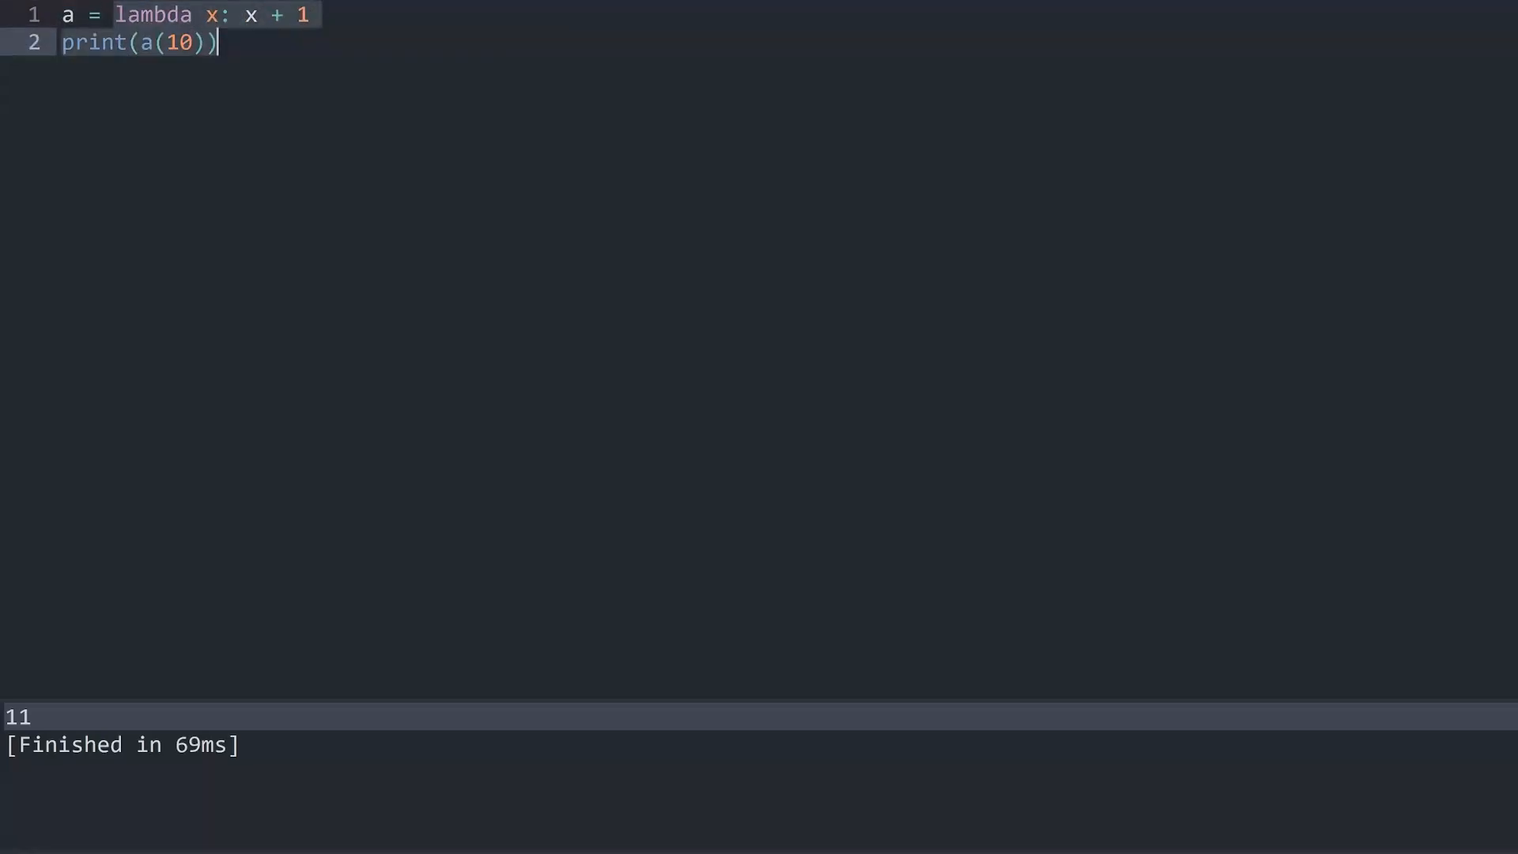
{"action": "left_click", "coordinate": [310, 14]}
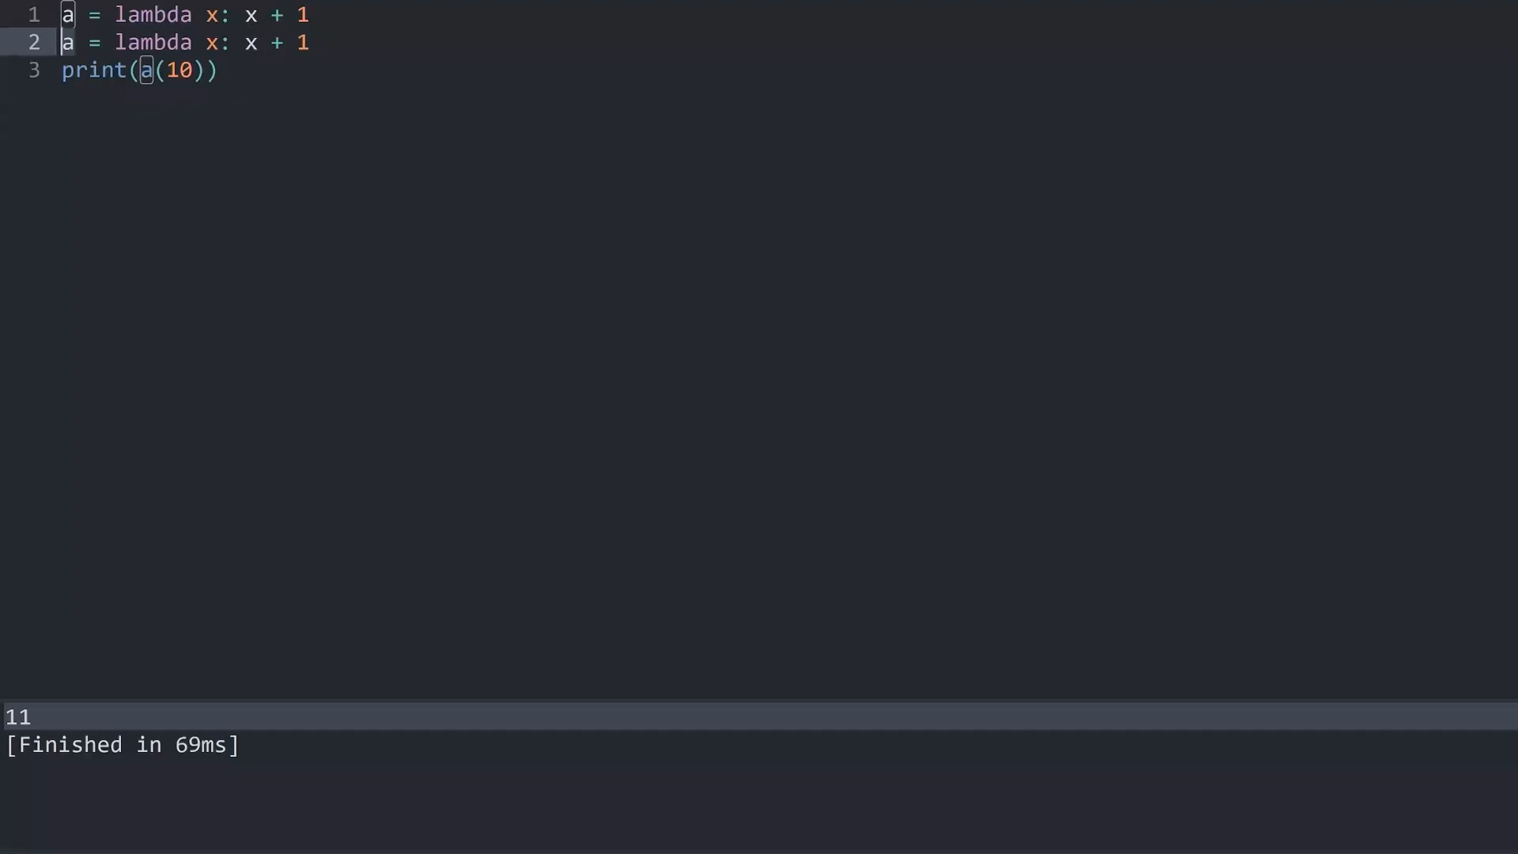
Add simple_calc = lambda a,b: a + b and print simple_calc(2,3), outputting 5
{"action": "type", "text": "simple_calc"}
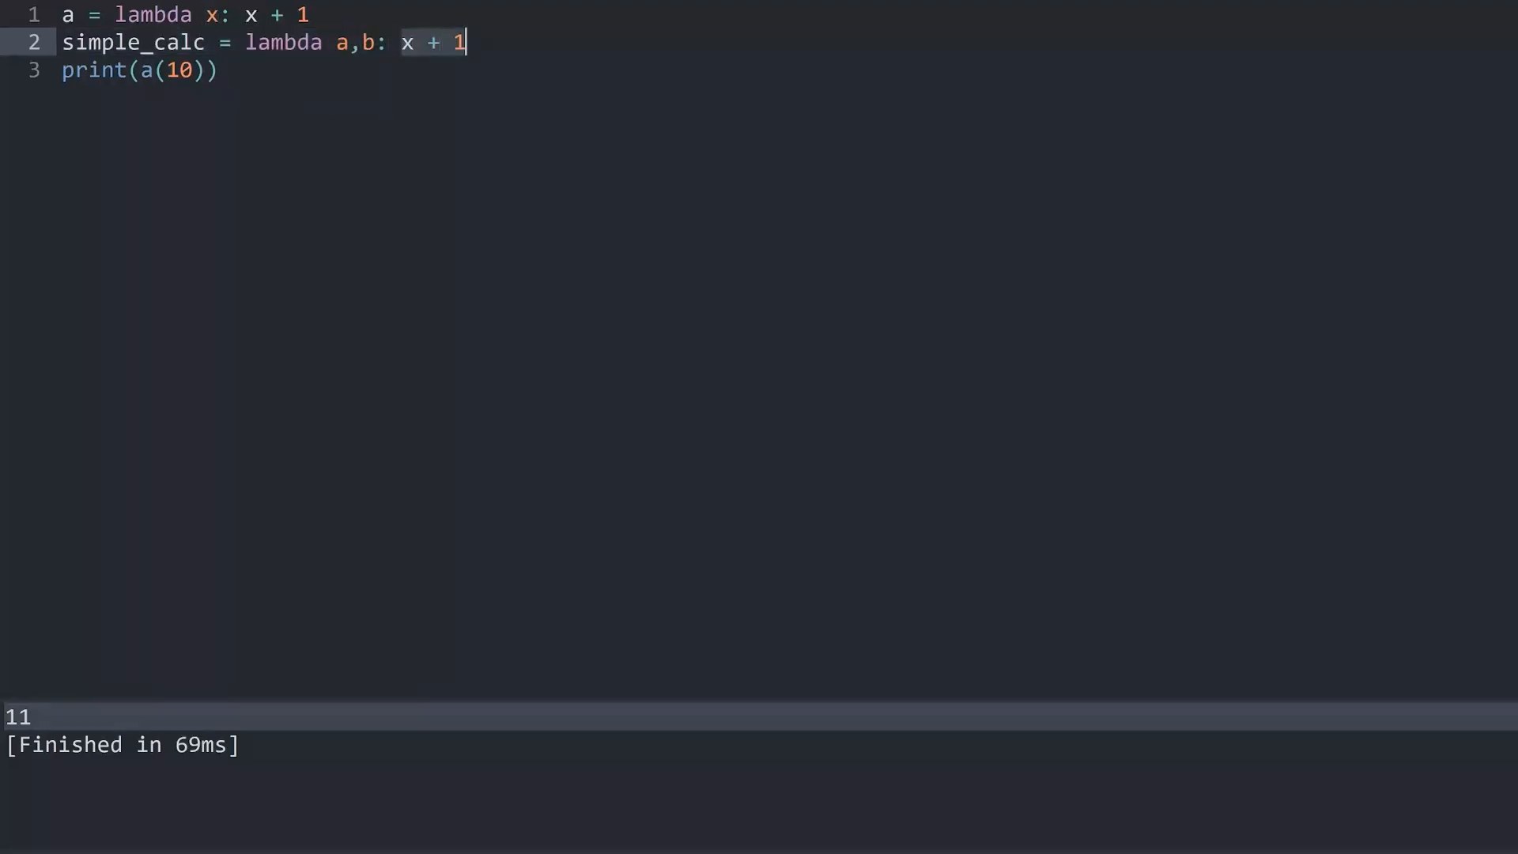
{"action": "type", "text": "a + b"}
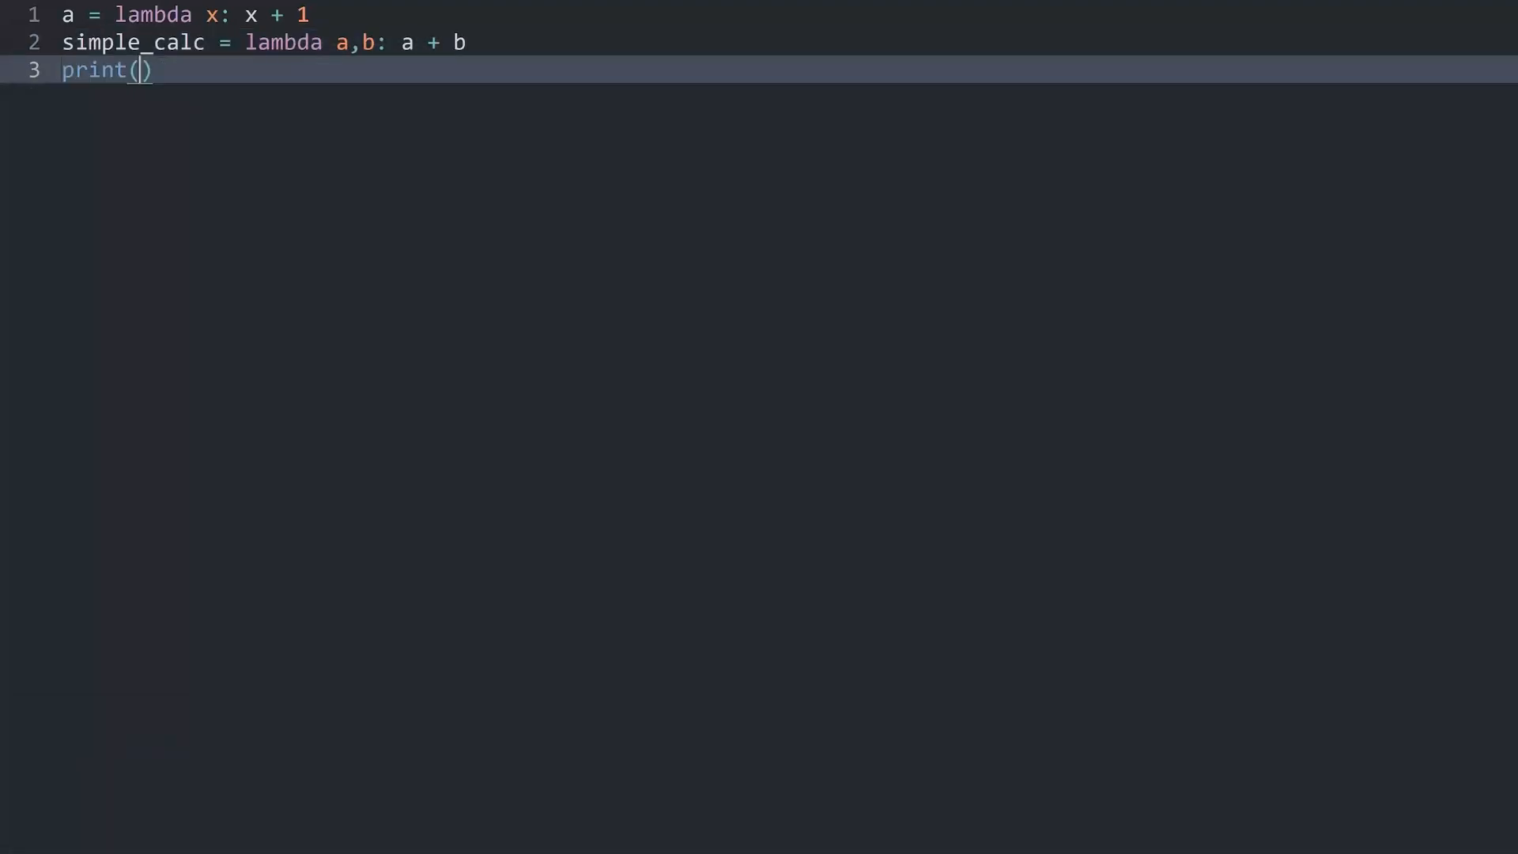
{"action": "type", "text": "simple_calc(2,3"}
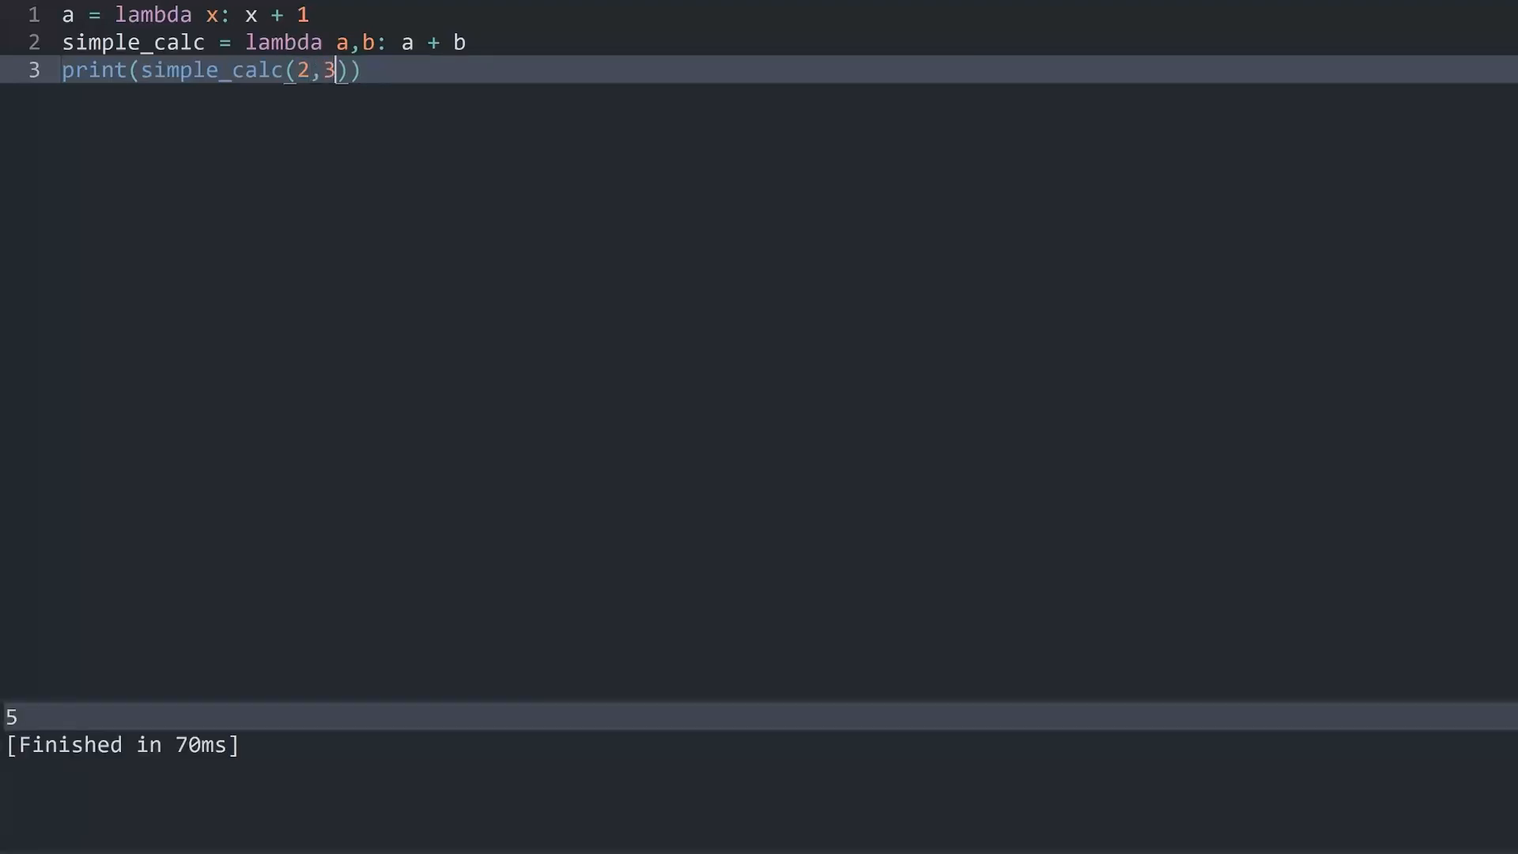
{"action": "left_click", "coordinate": [468, 42]}
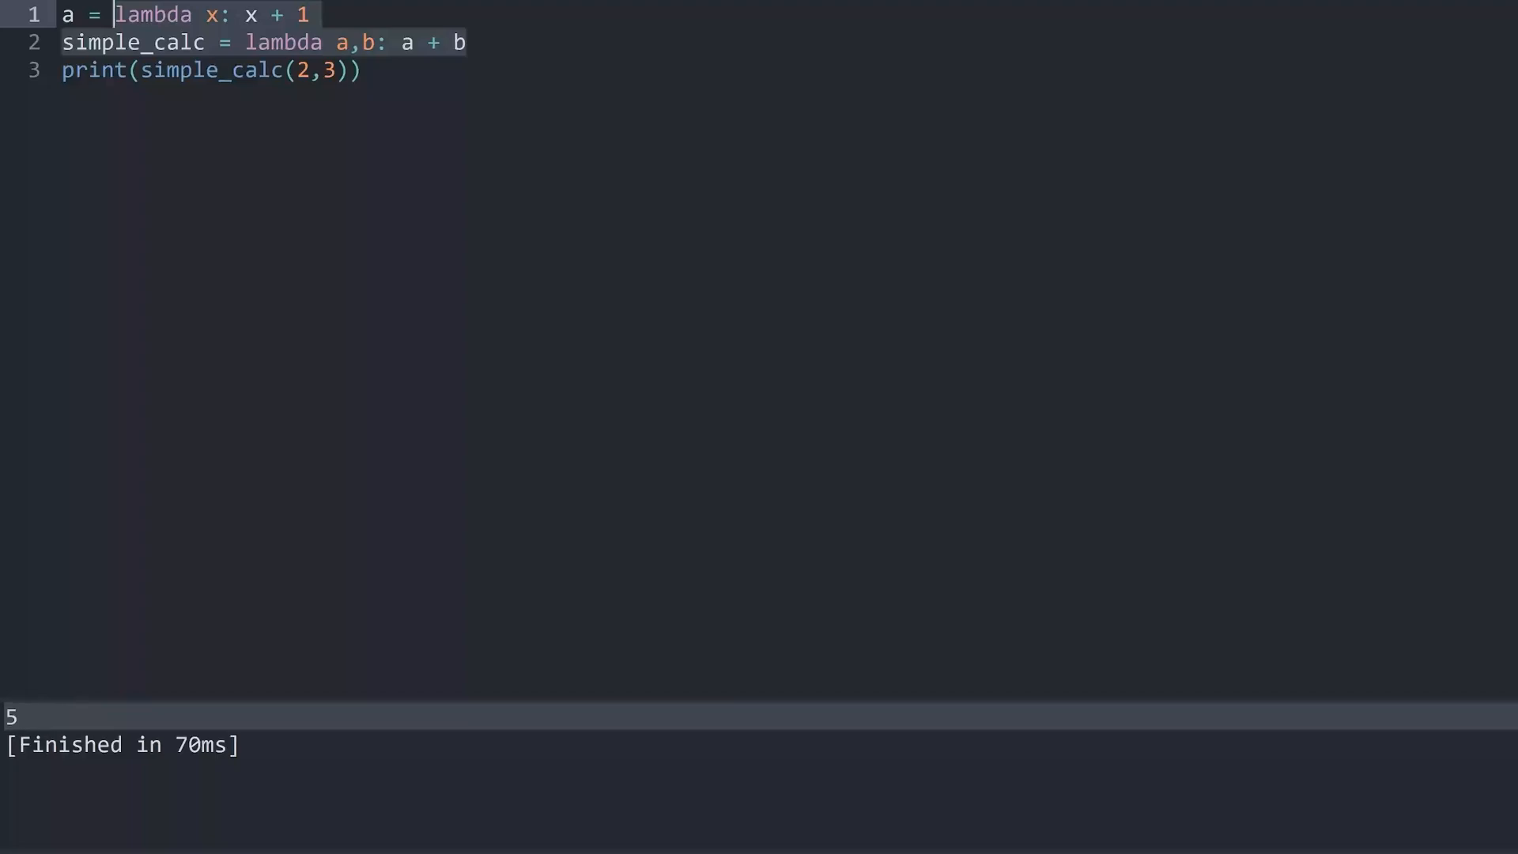
Change line 3 to print(2 + 3) and rebuild, showing 5
{"action": "left_click", "coordinate": [140, 70]}
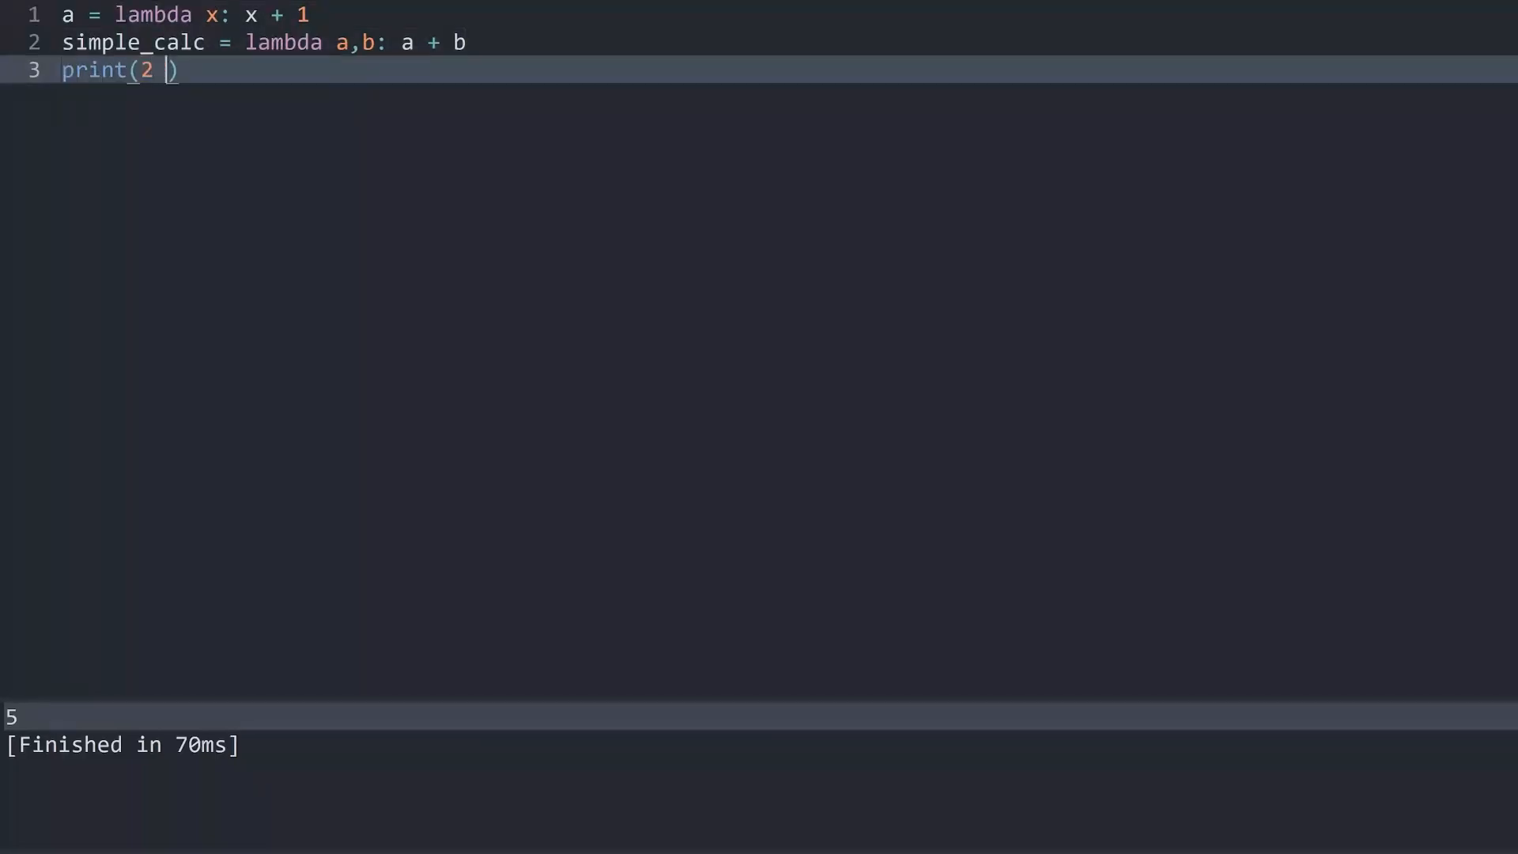
{"action": "type", "text": "+"}
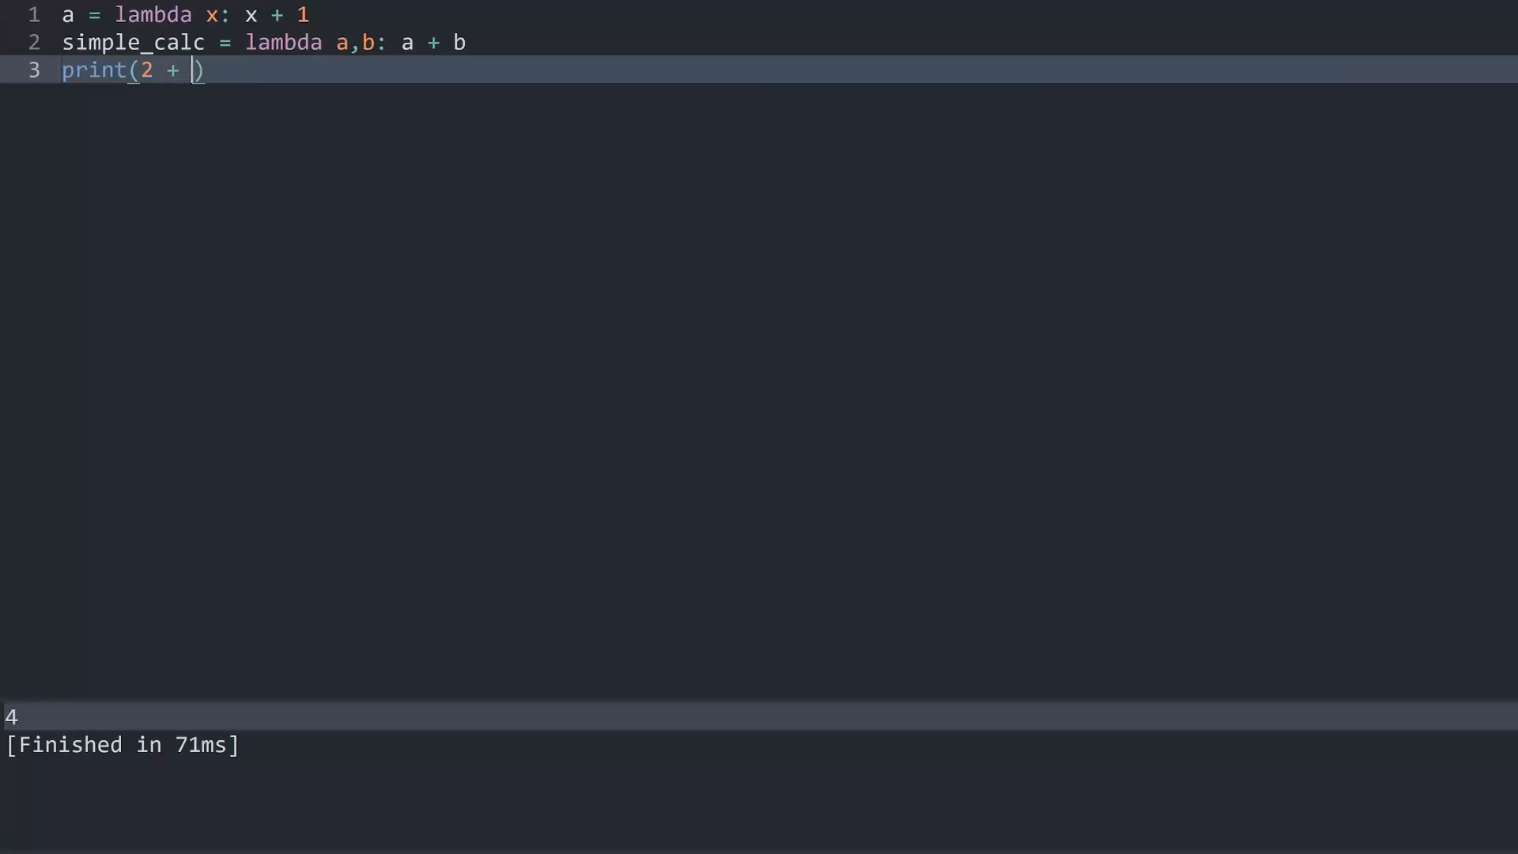
{"action": "type", "text": "3"}
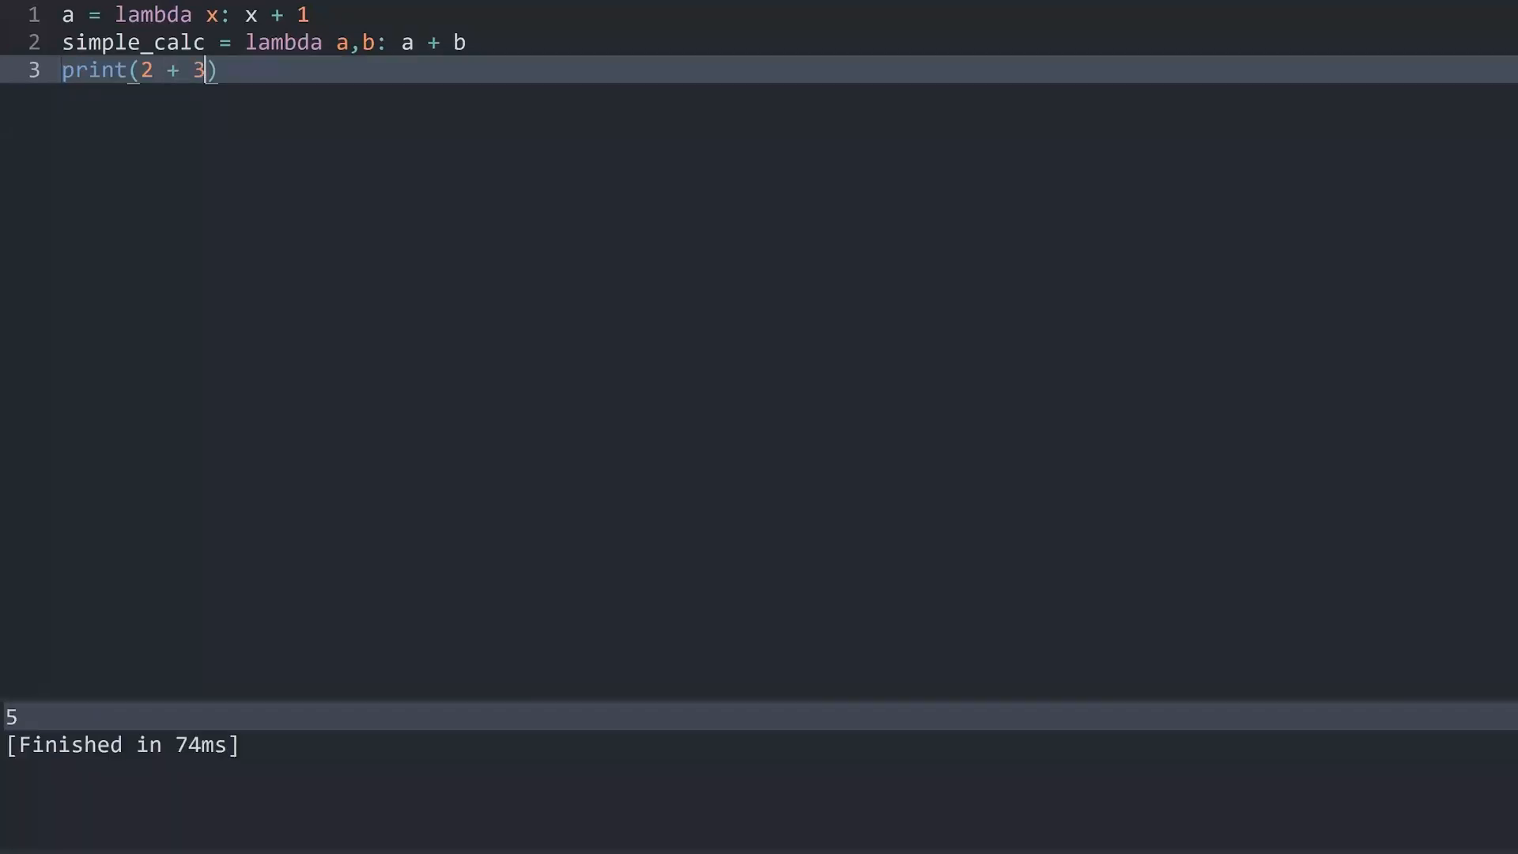
{"action": "left_click", "coordinate": [271, 43]}
{"action": "type", "text": "#"}
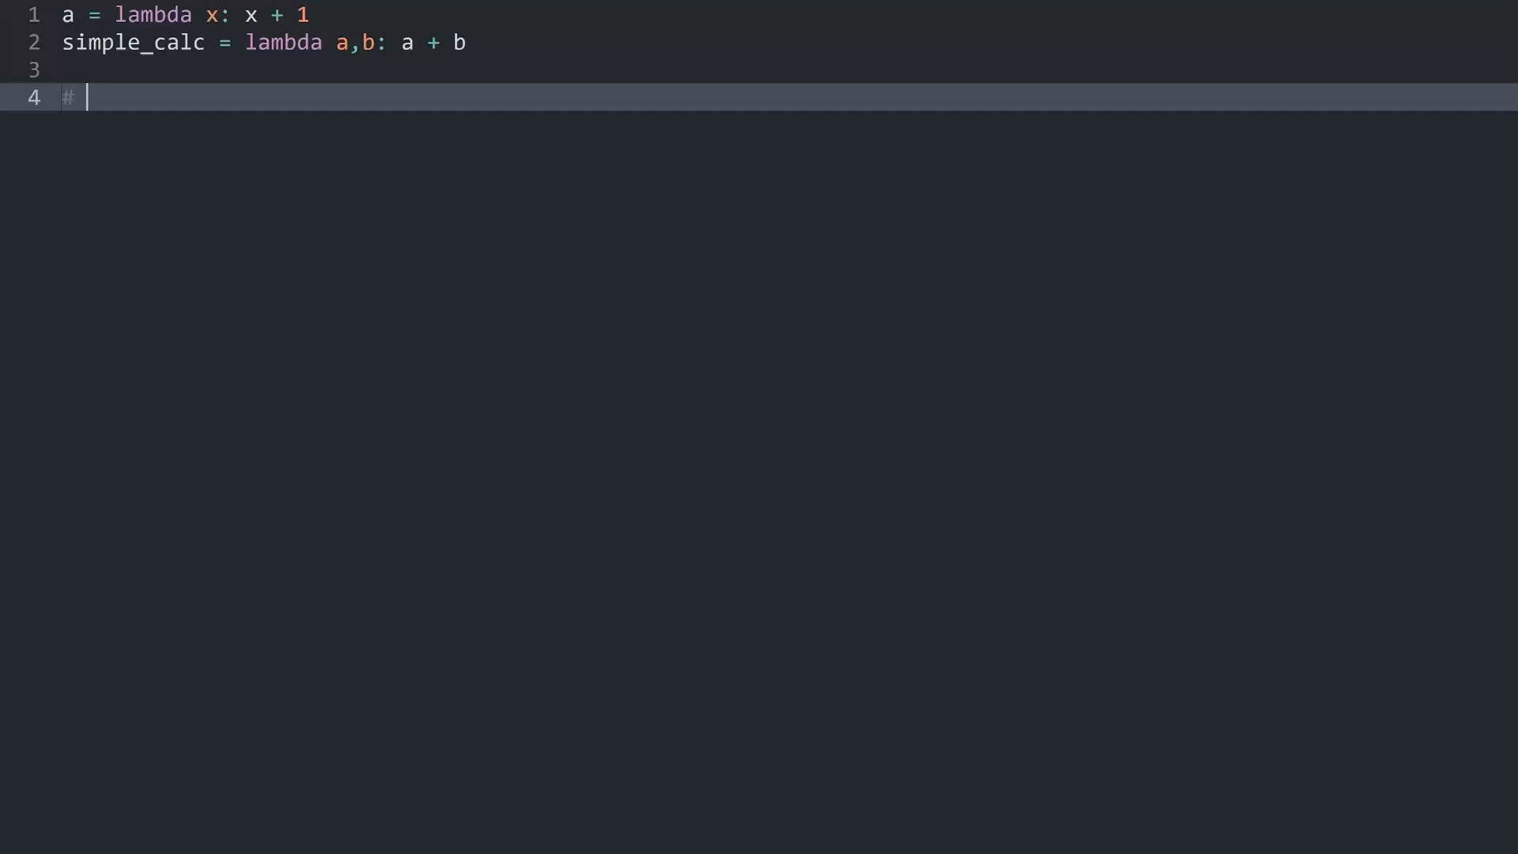
Comment that some functions take functions, with the example sort([1,5,2,3,4],func)
{"action": "type", "text": "some functions want other functions as argument"}
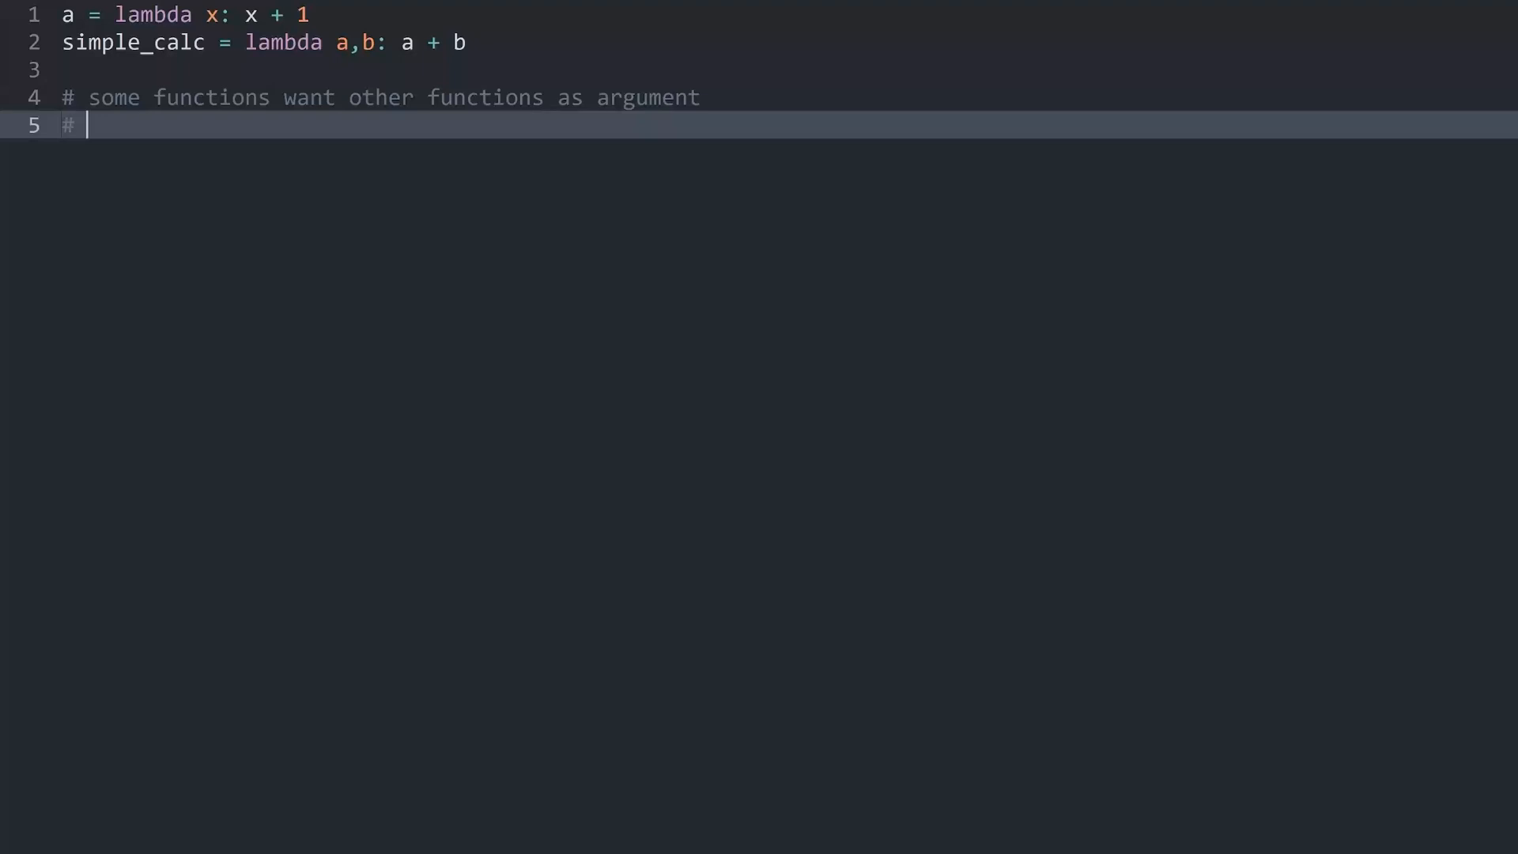
{"action": "type", "text": "sort"}
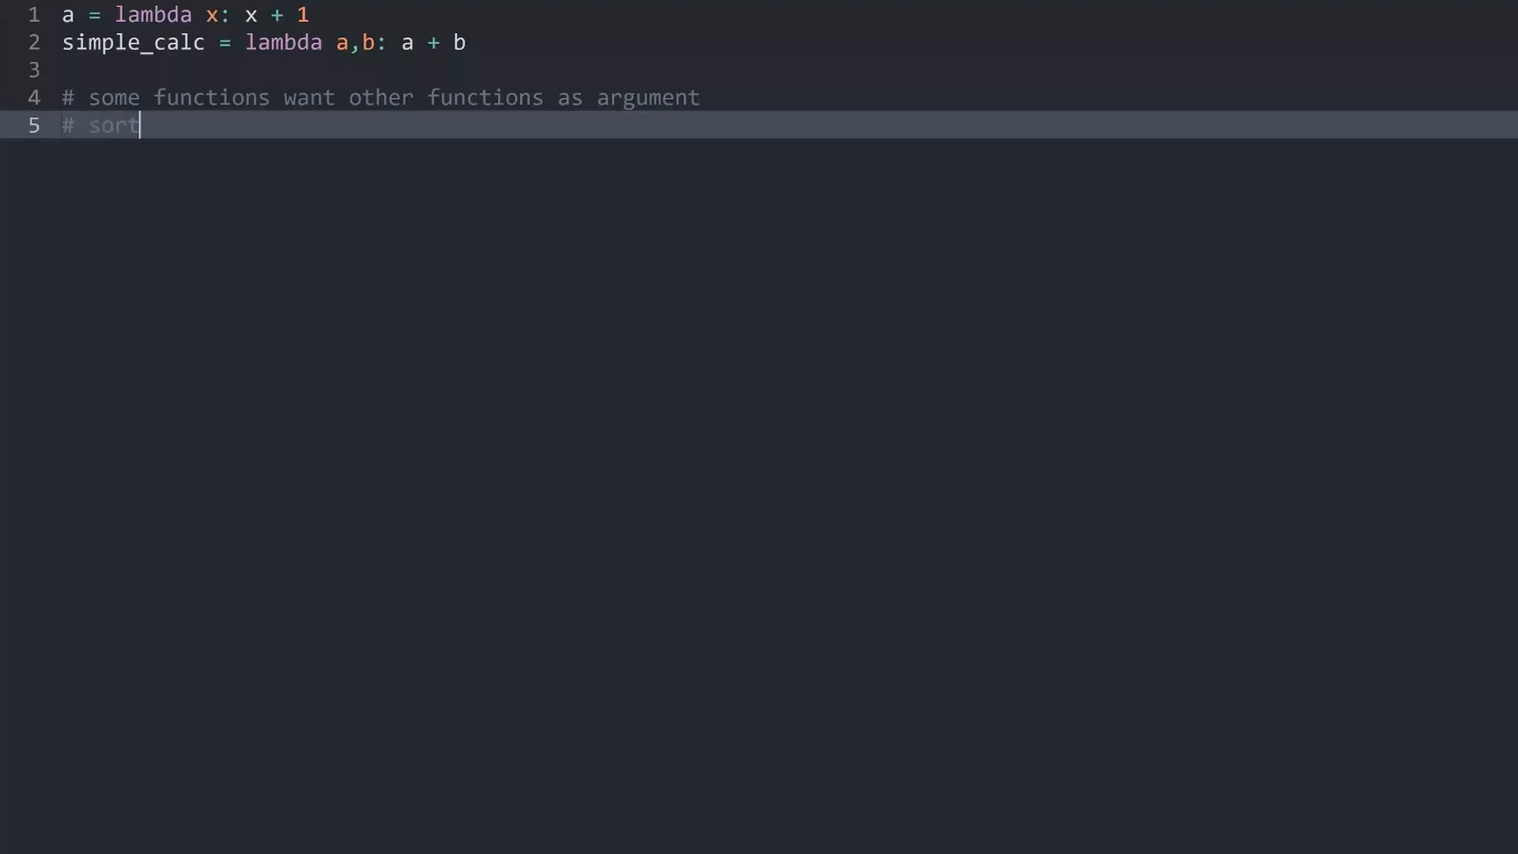
{"action": "type", "text": "("}
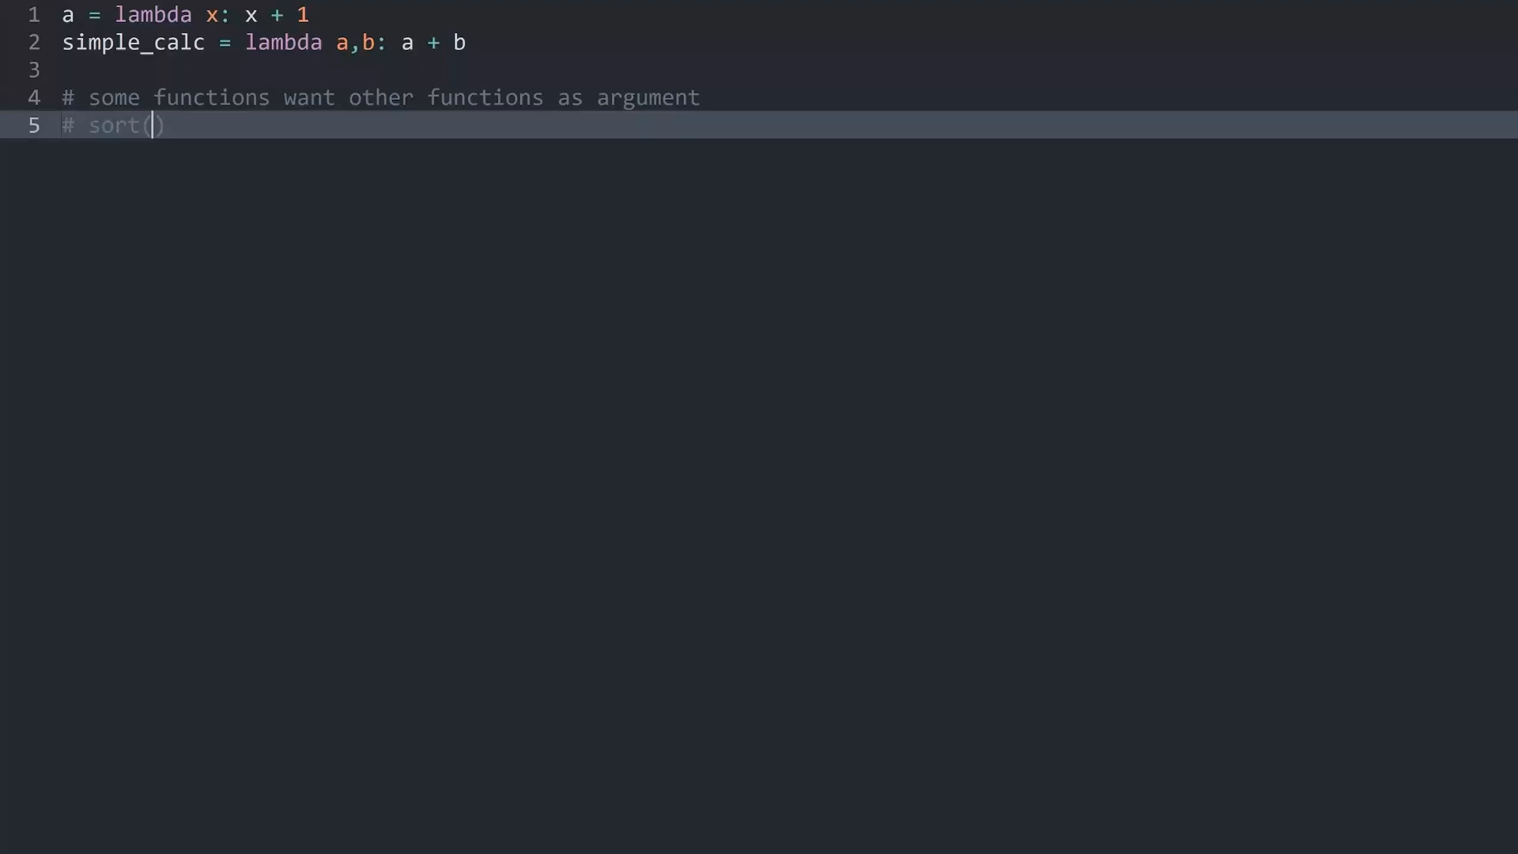
{"action": "type", "text": "[1"}
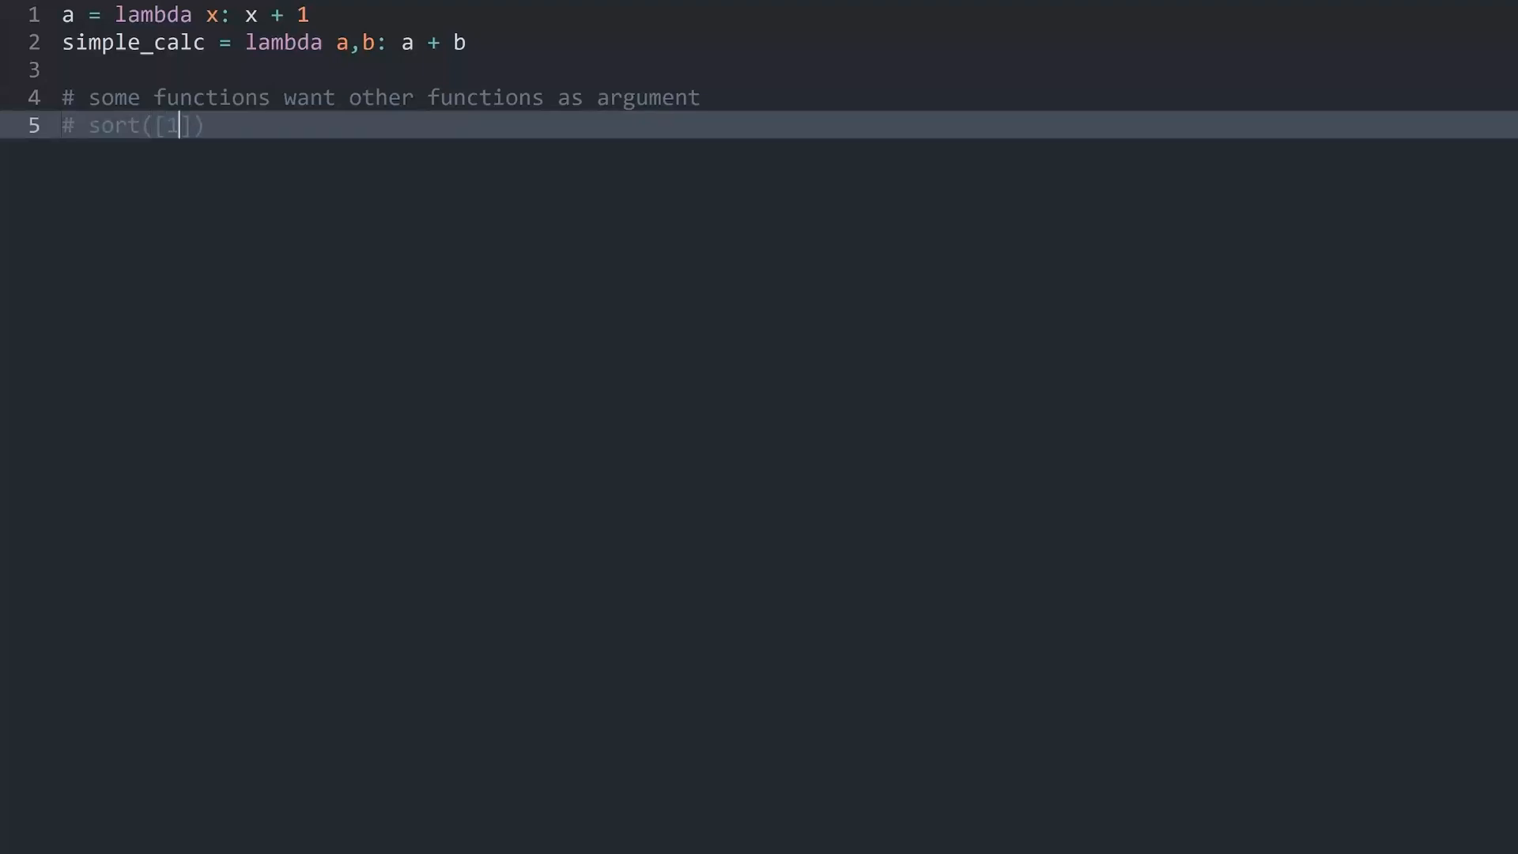
{"action": "type", "text": ",2,3,4,5"}
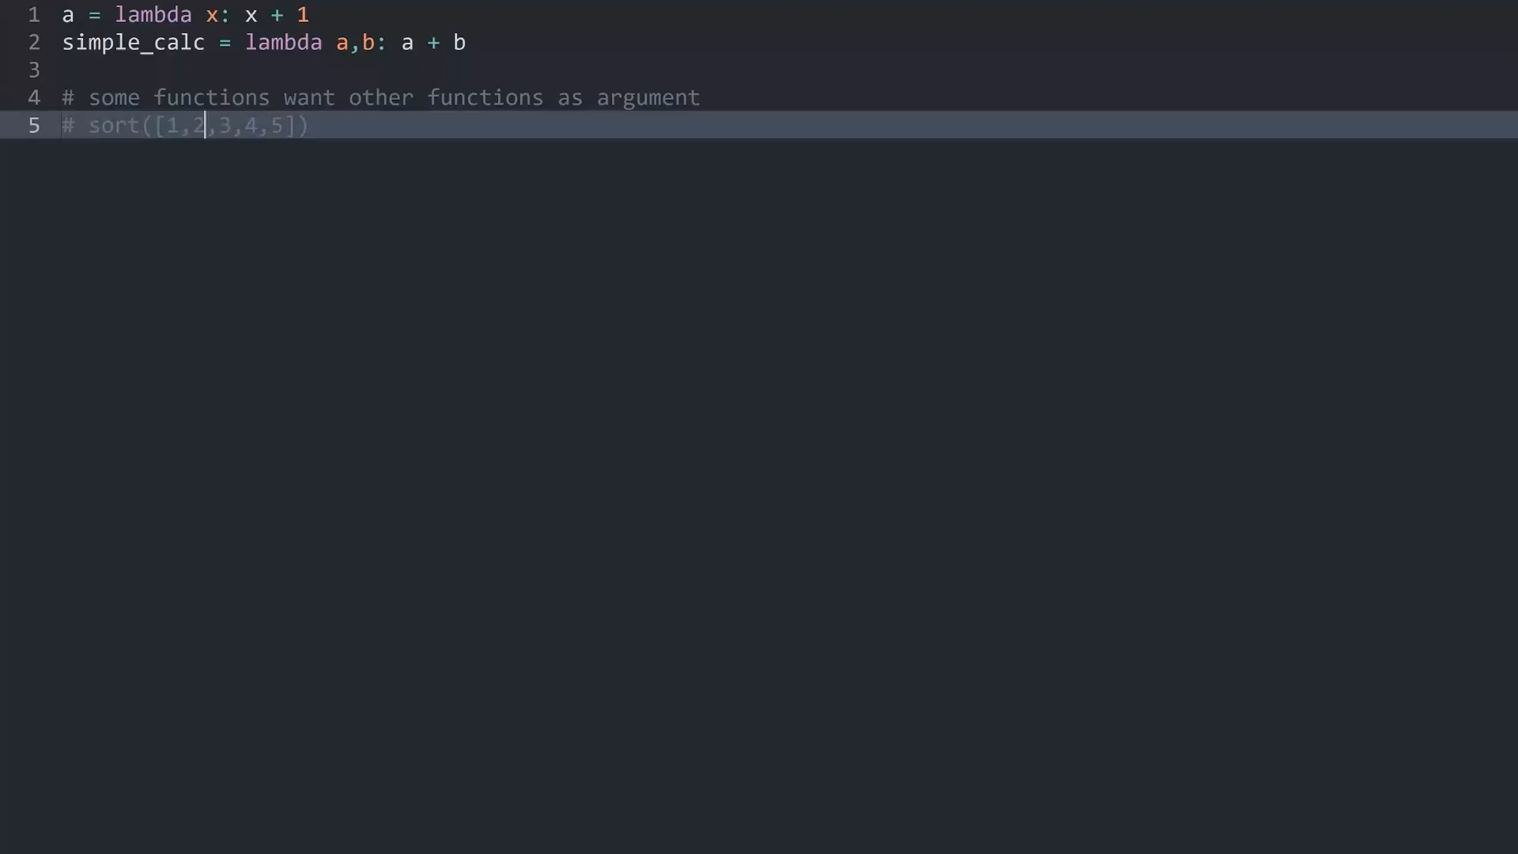
{"action": "type", "text": "5,"}
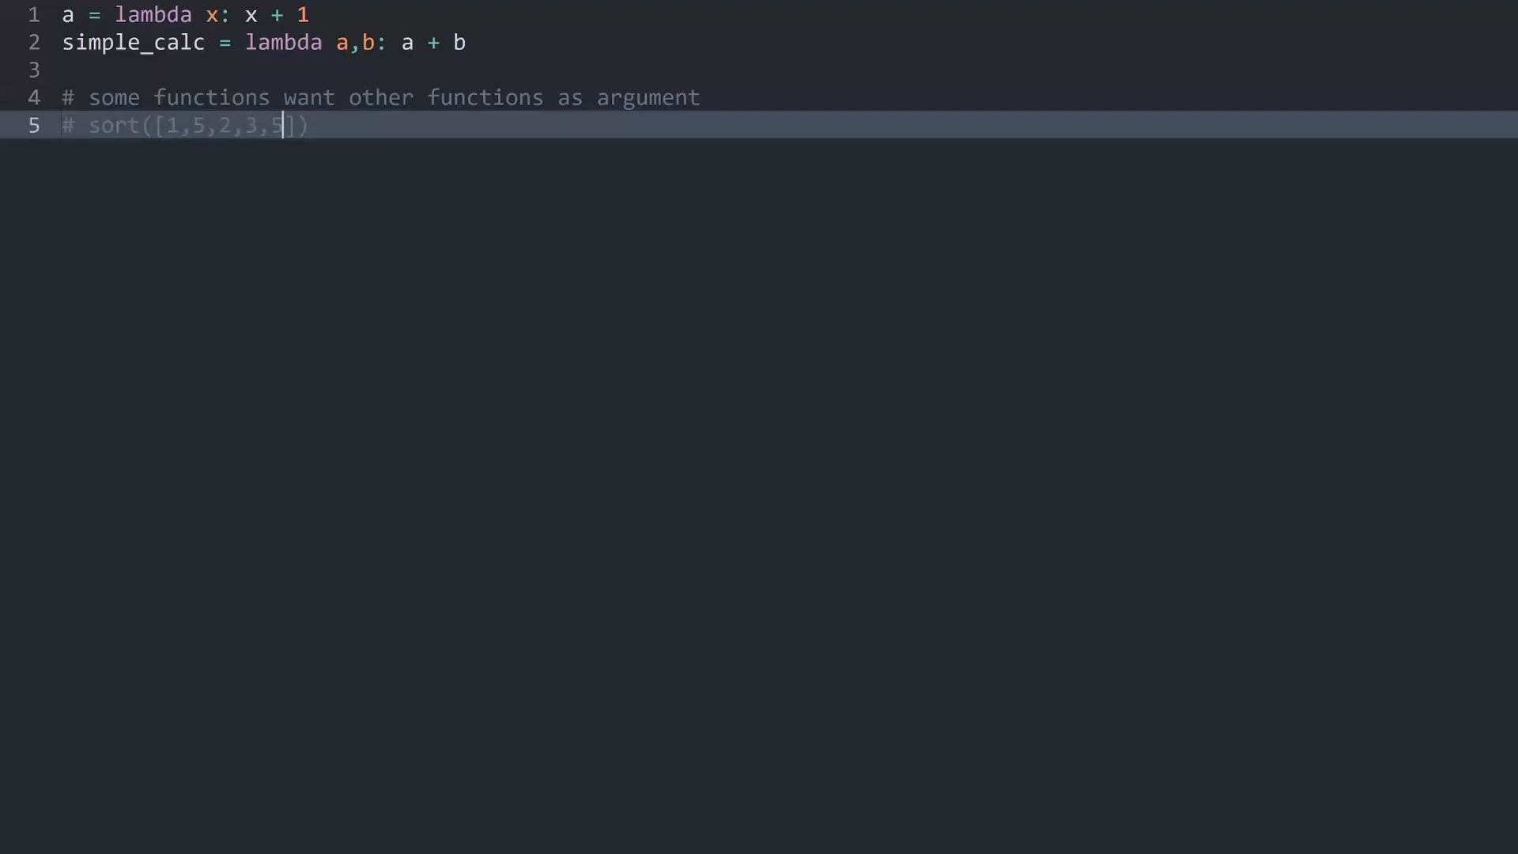
{"action": "key", "text": "Backspace"}
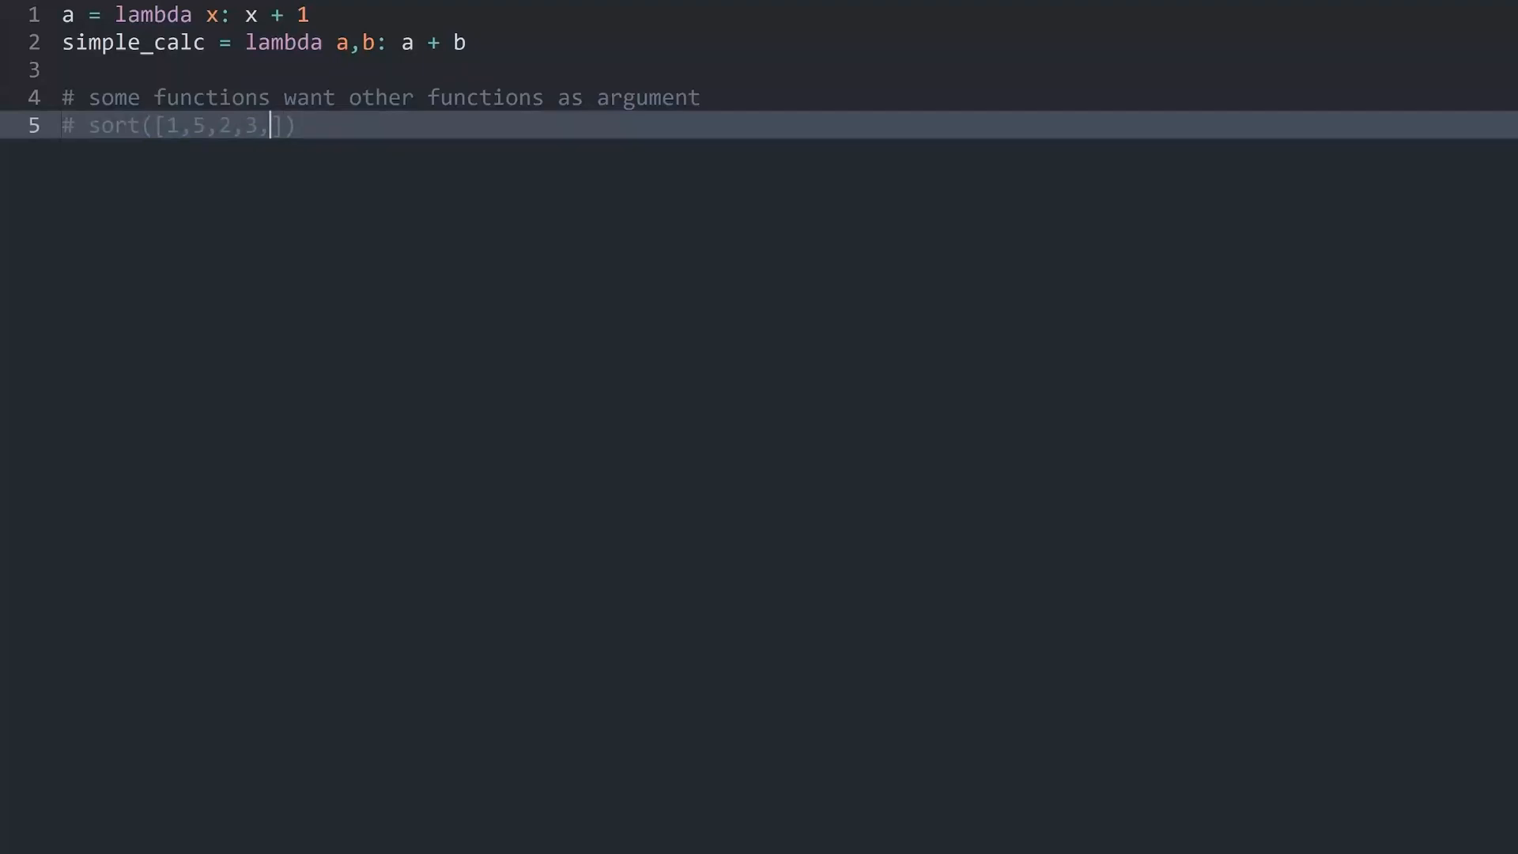
{"action": "type", "text": "4"}
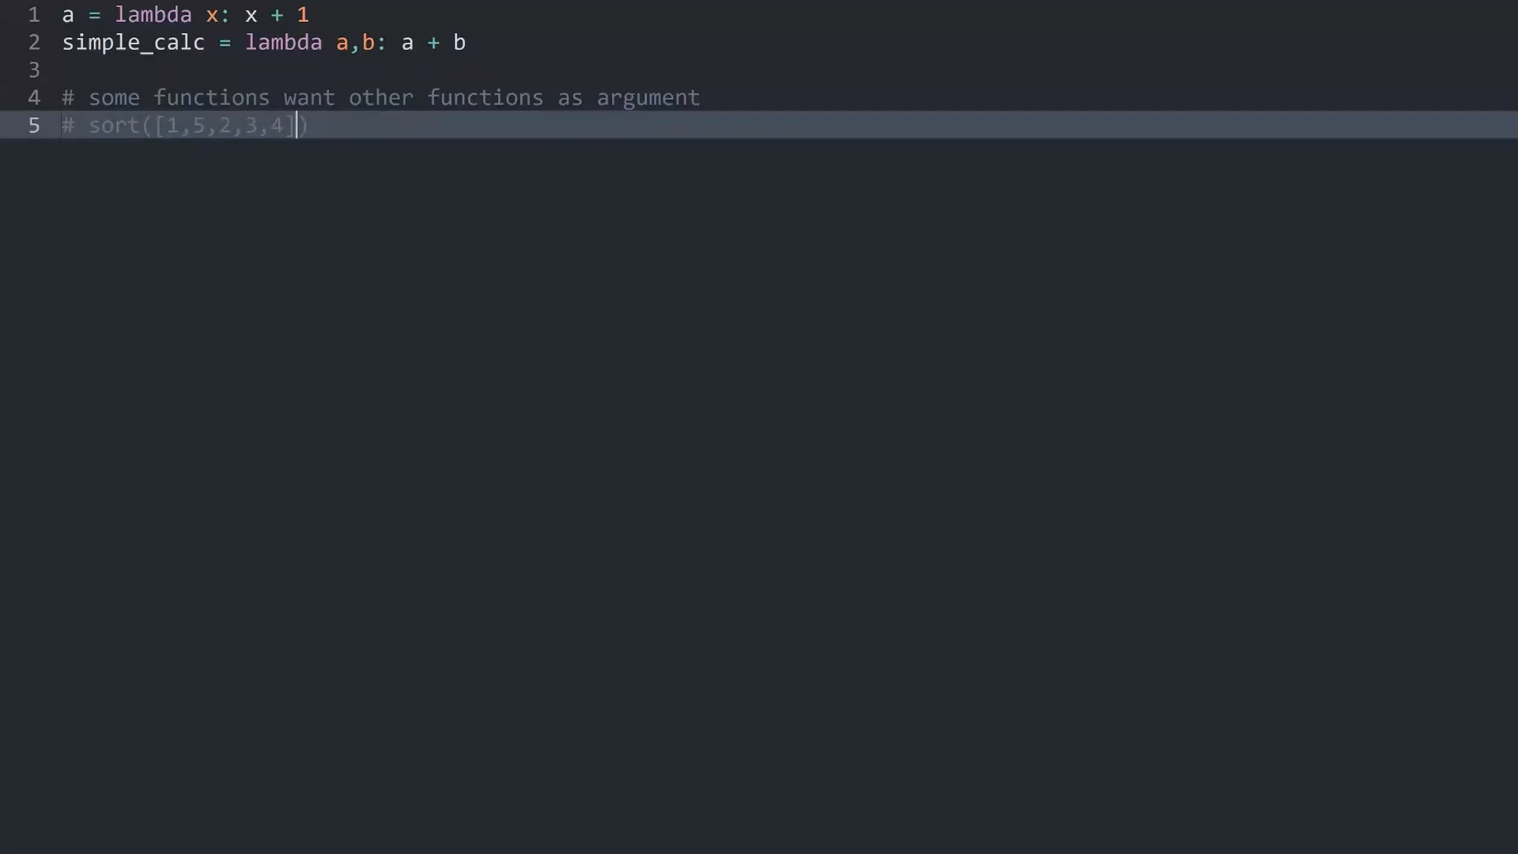
{"action": "type", "text": ",func"}
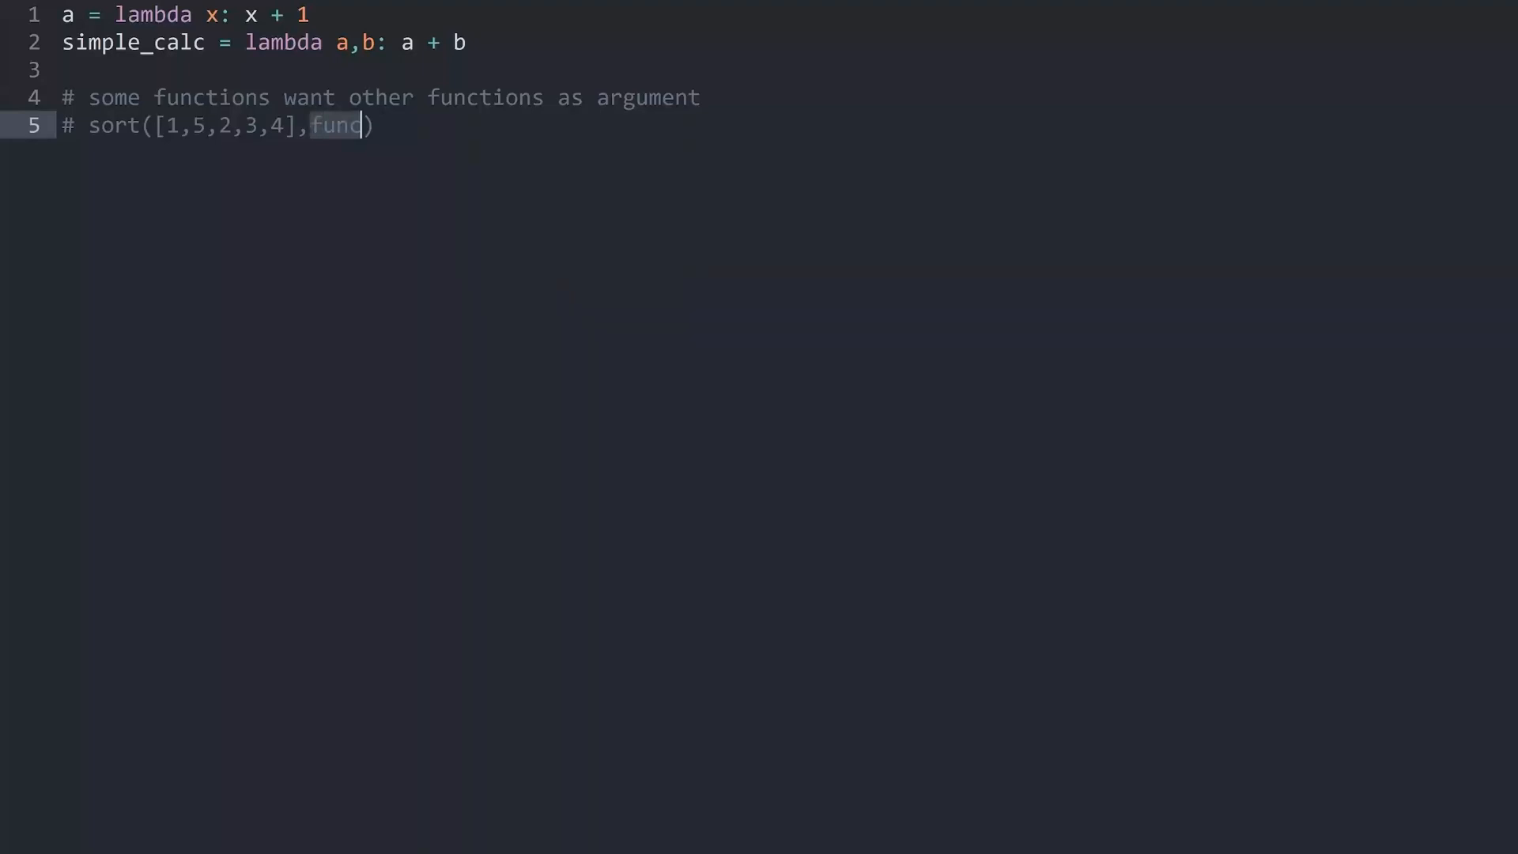
Add a '# graphical user interfaces' comment line and begin another comment below
{"action": "key", "text": "Enter"}
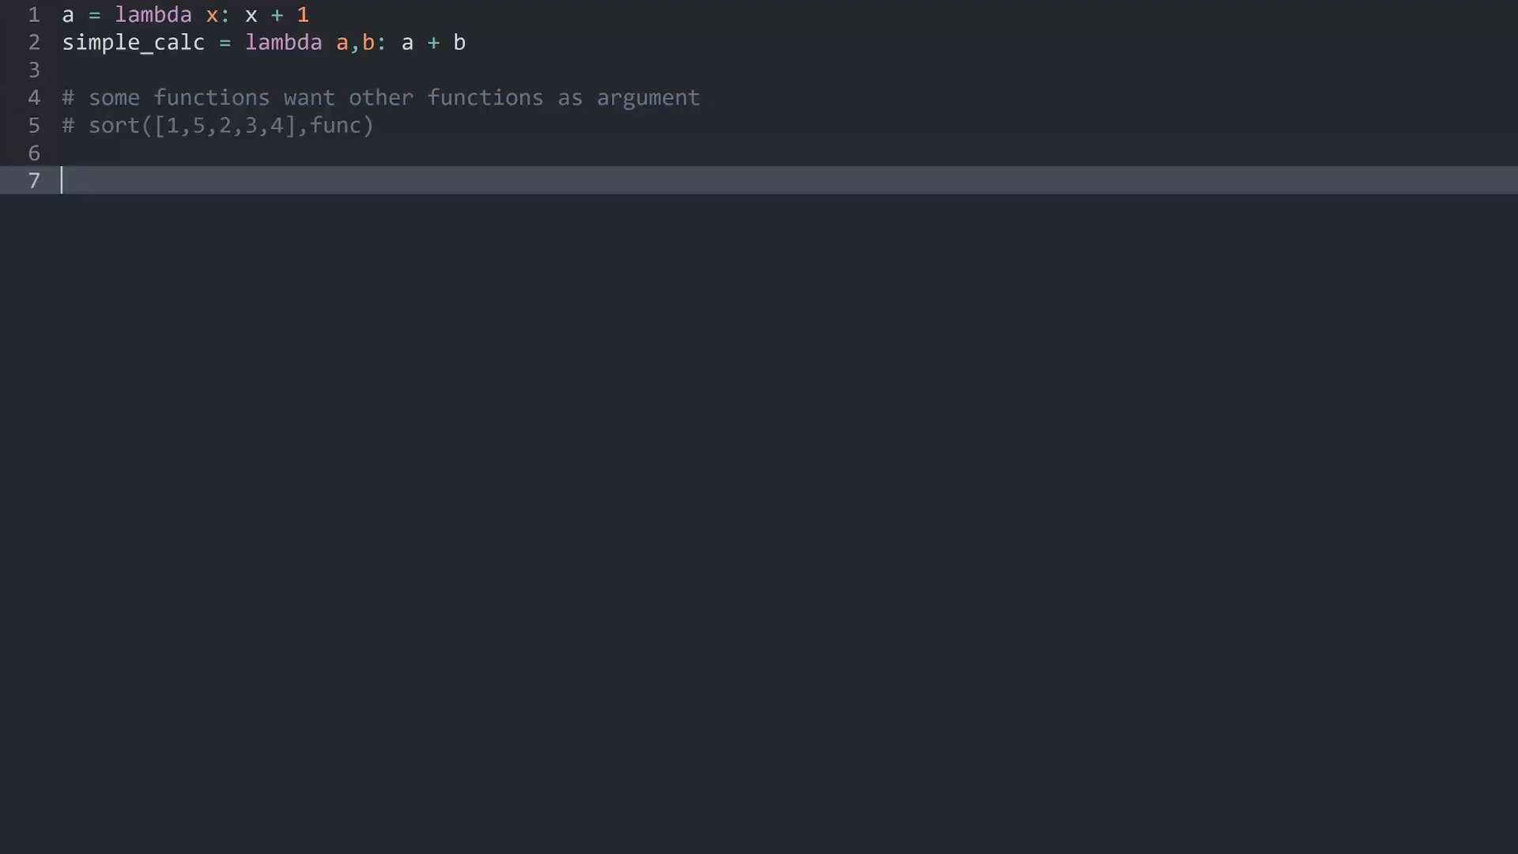
{"action": "type", "text": "#"}
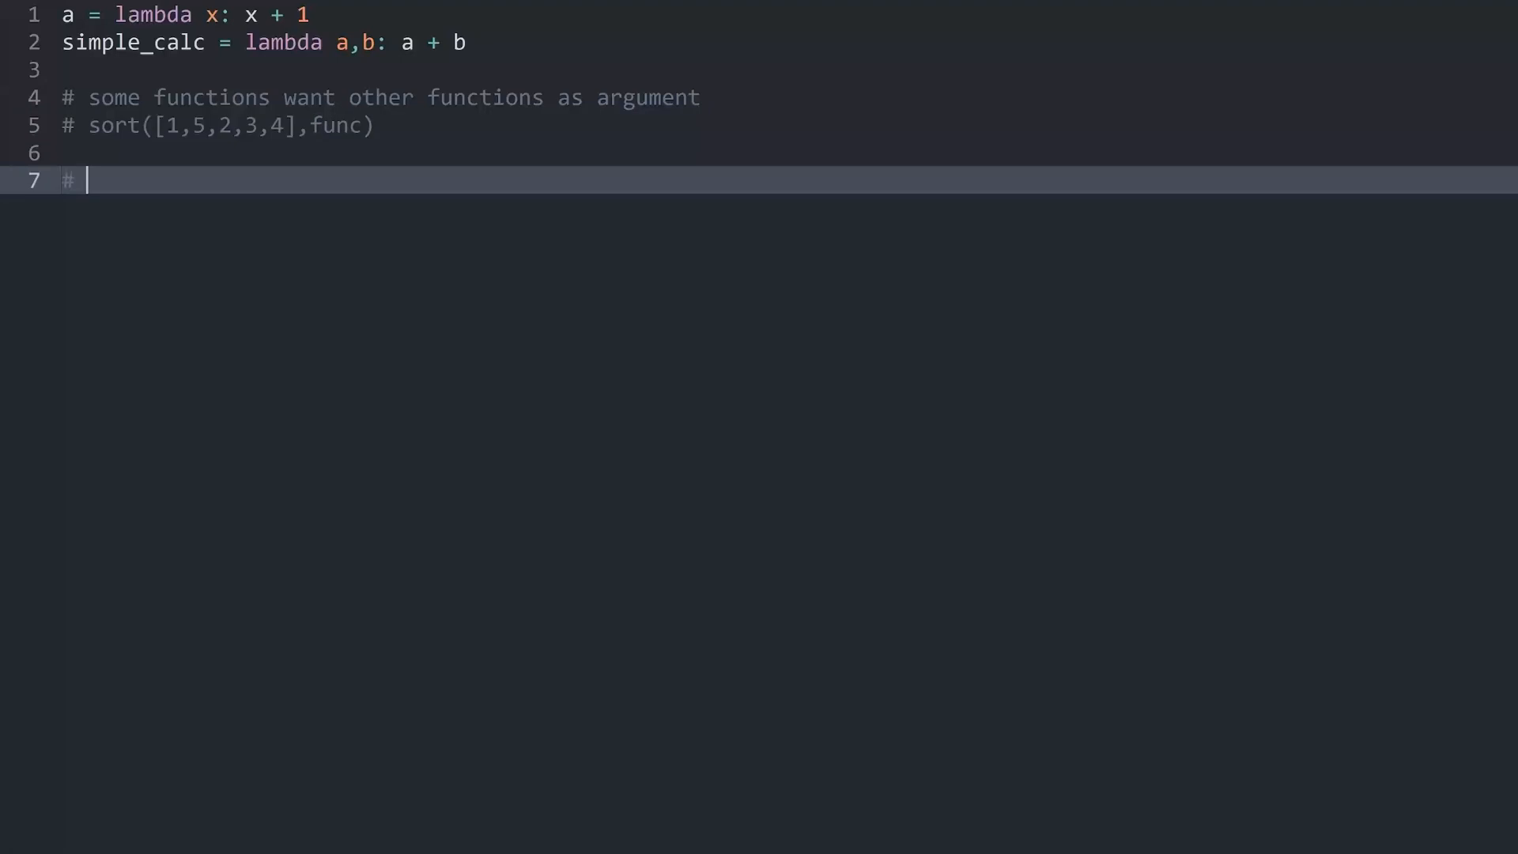
{"action": "type", "text": "grap"}
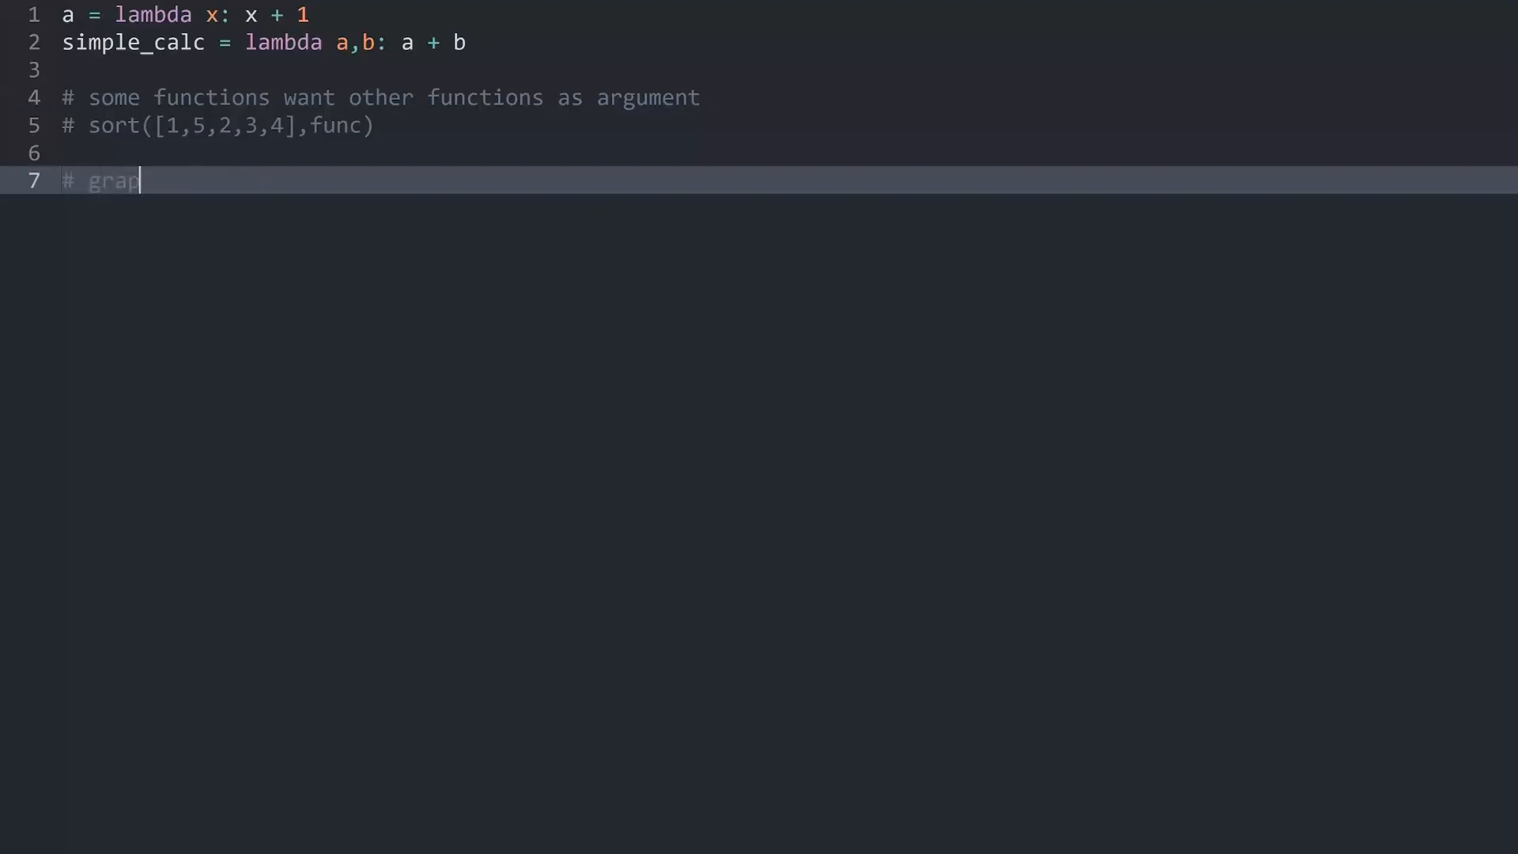
{"action": "type", "text": "hical use"}
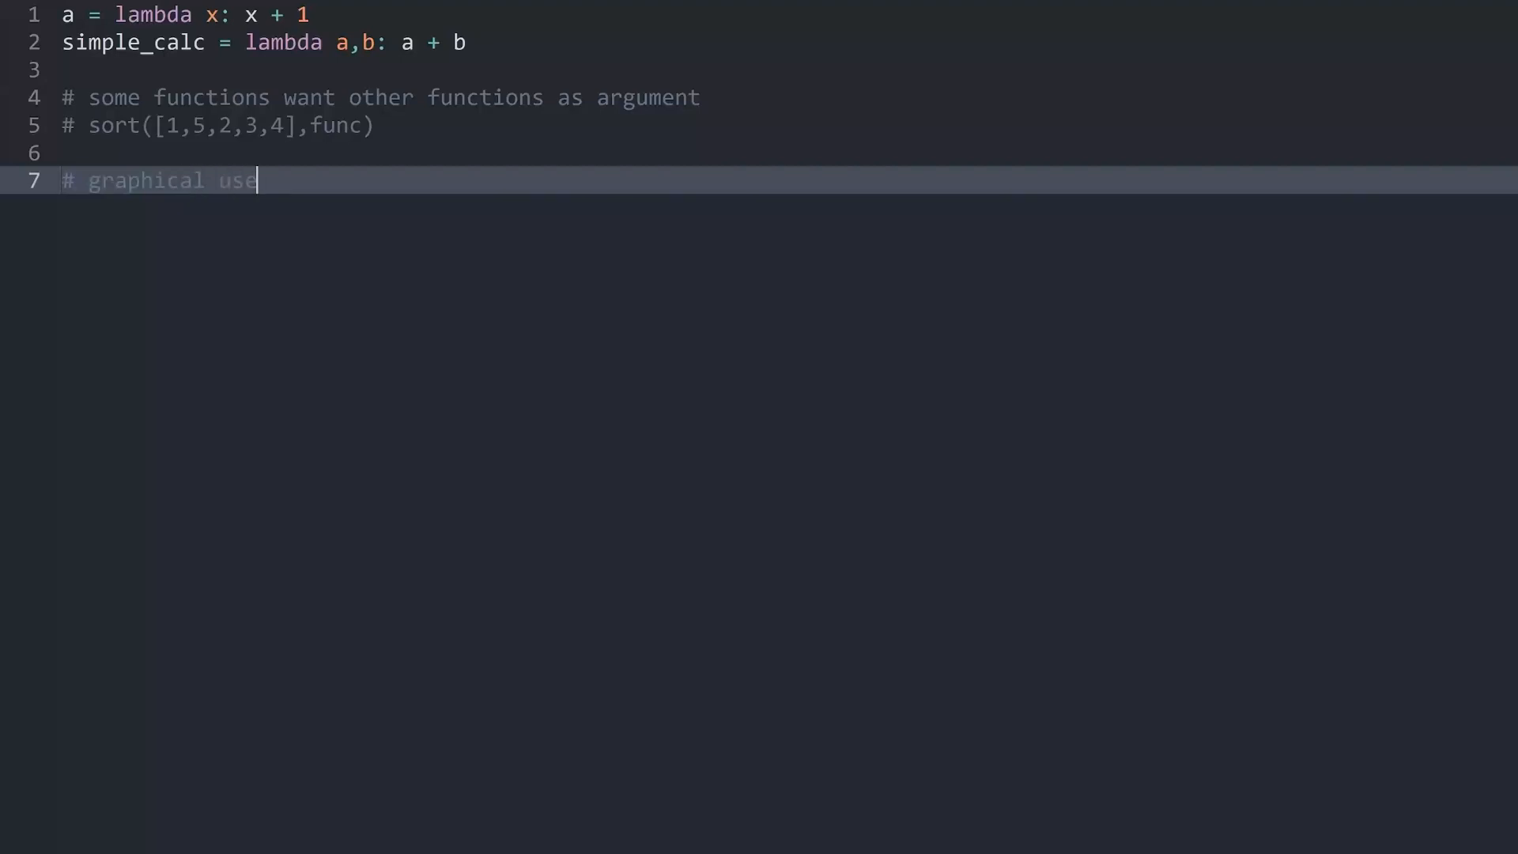
{"action": "type", "text": "r interfaces"}
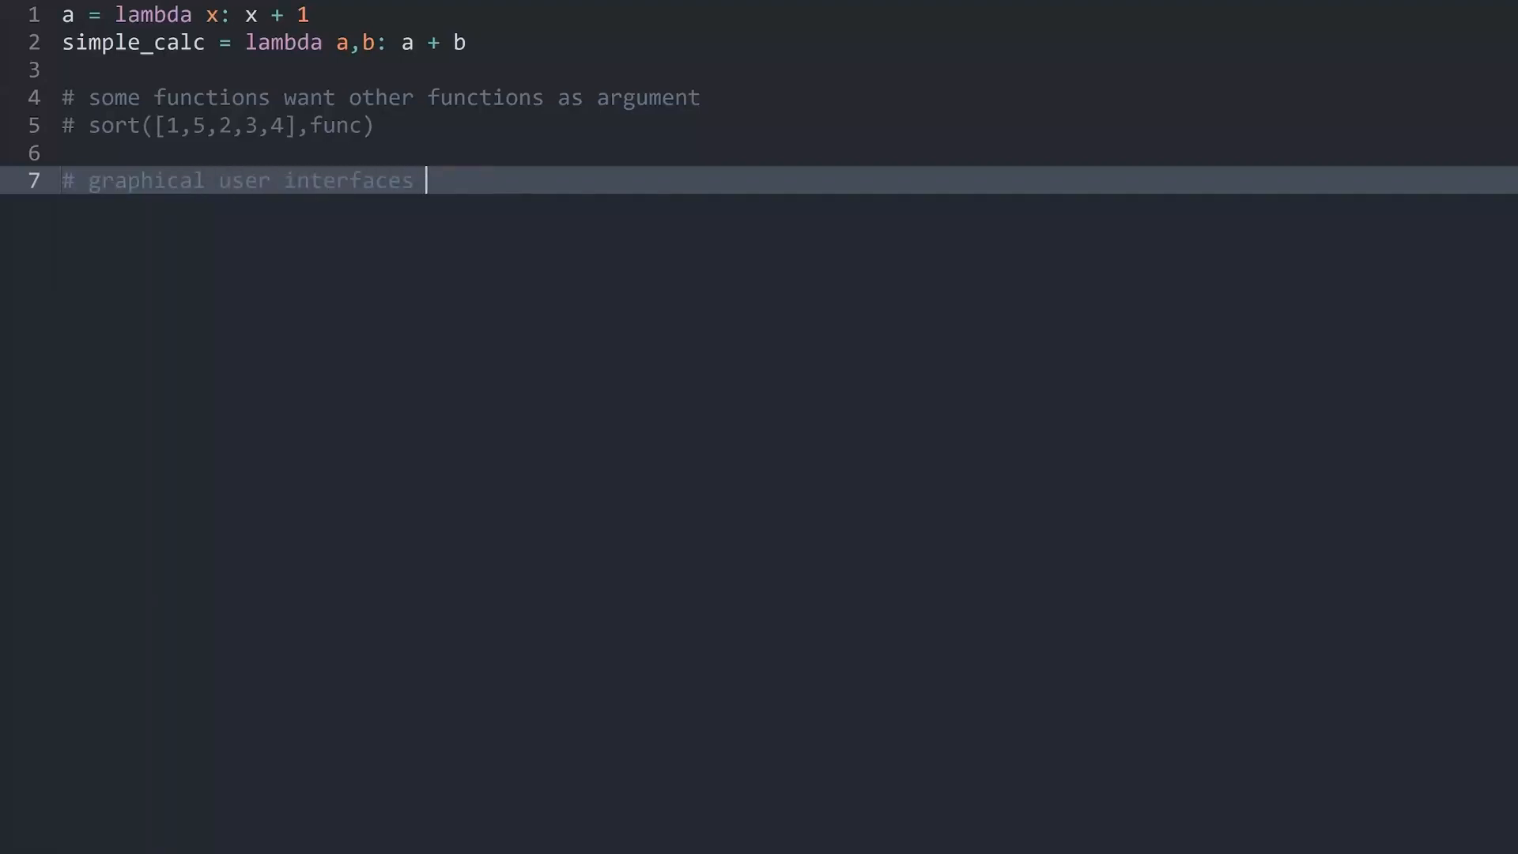
{"action": "left_click", "coordinate": [465, 42]}
{"action": "type", "text": "#"}
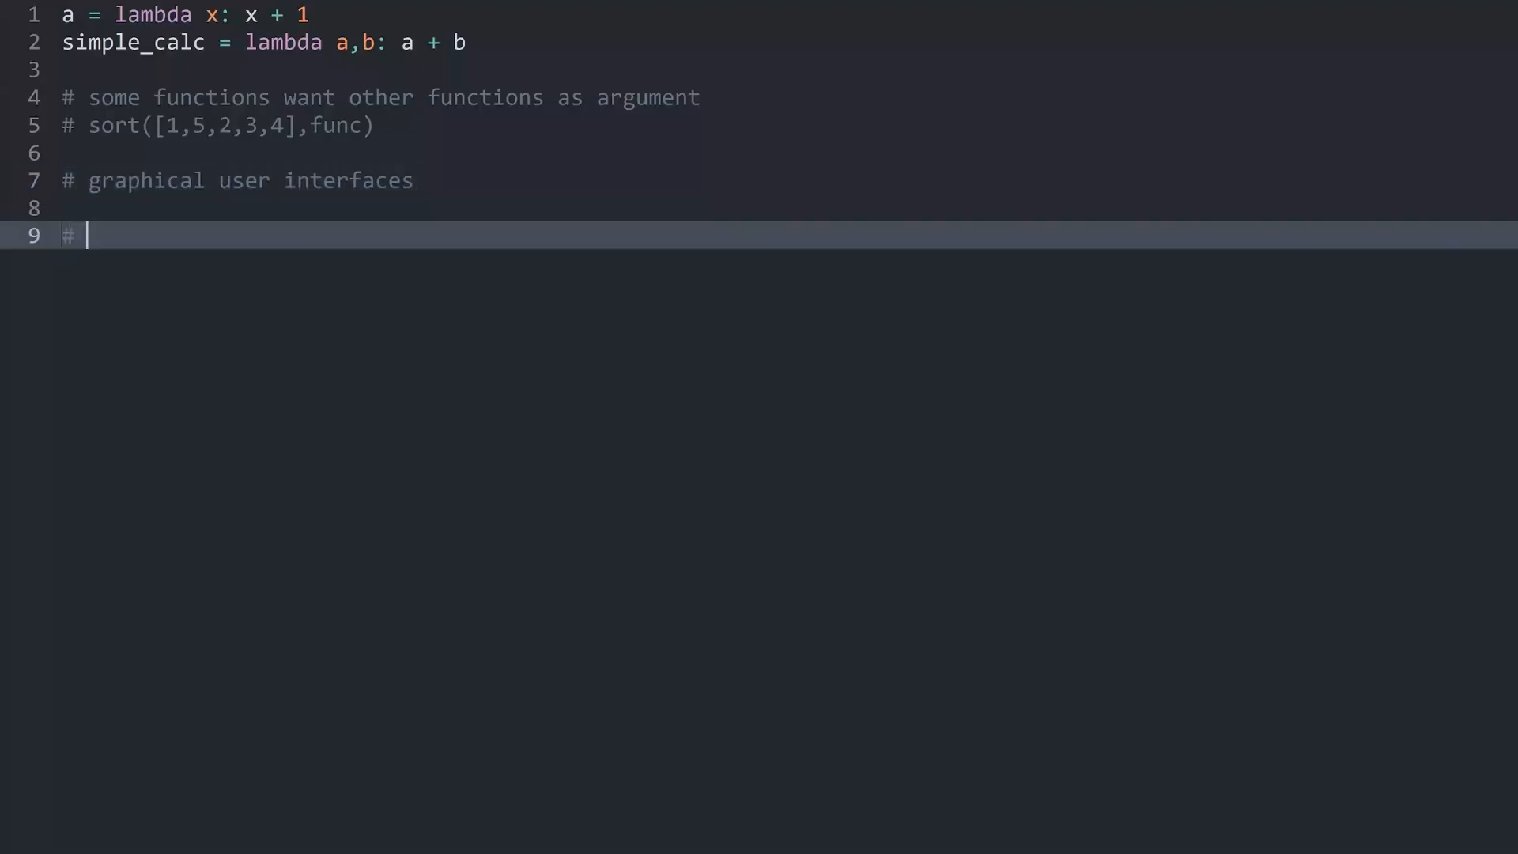
Write the hello-above-5-else-bye exercise comments and comment out lines 1–2
{"action": "type", "text": "exercise"}
{"action": "type", "text": "# create a "}
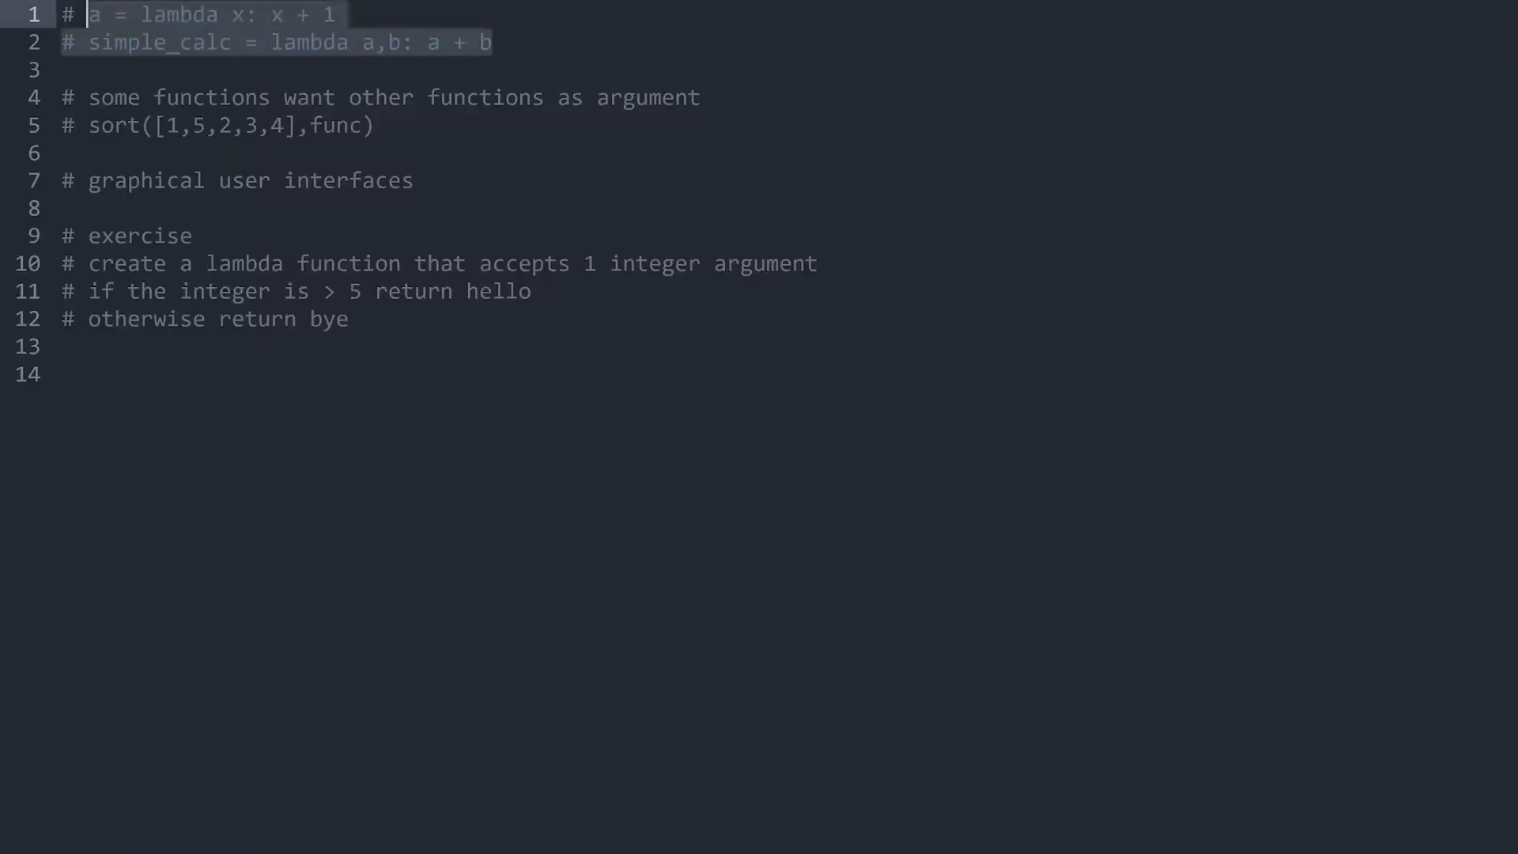
Type lambda x: 'hello' if x > 5 else 'bye' on line 14
{"action": "type", "text": "lambda"}
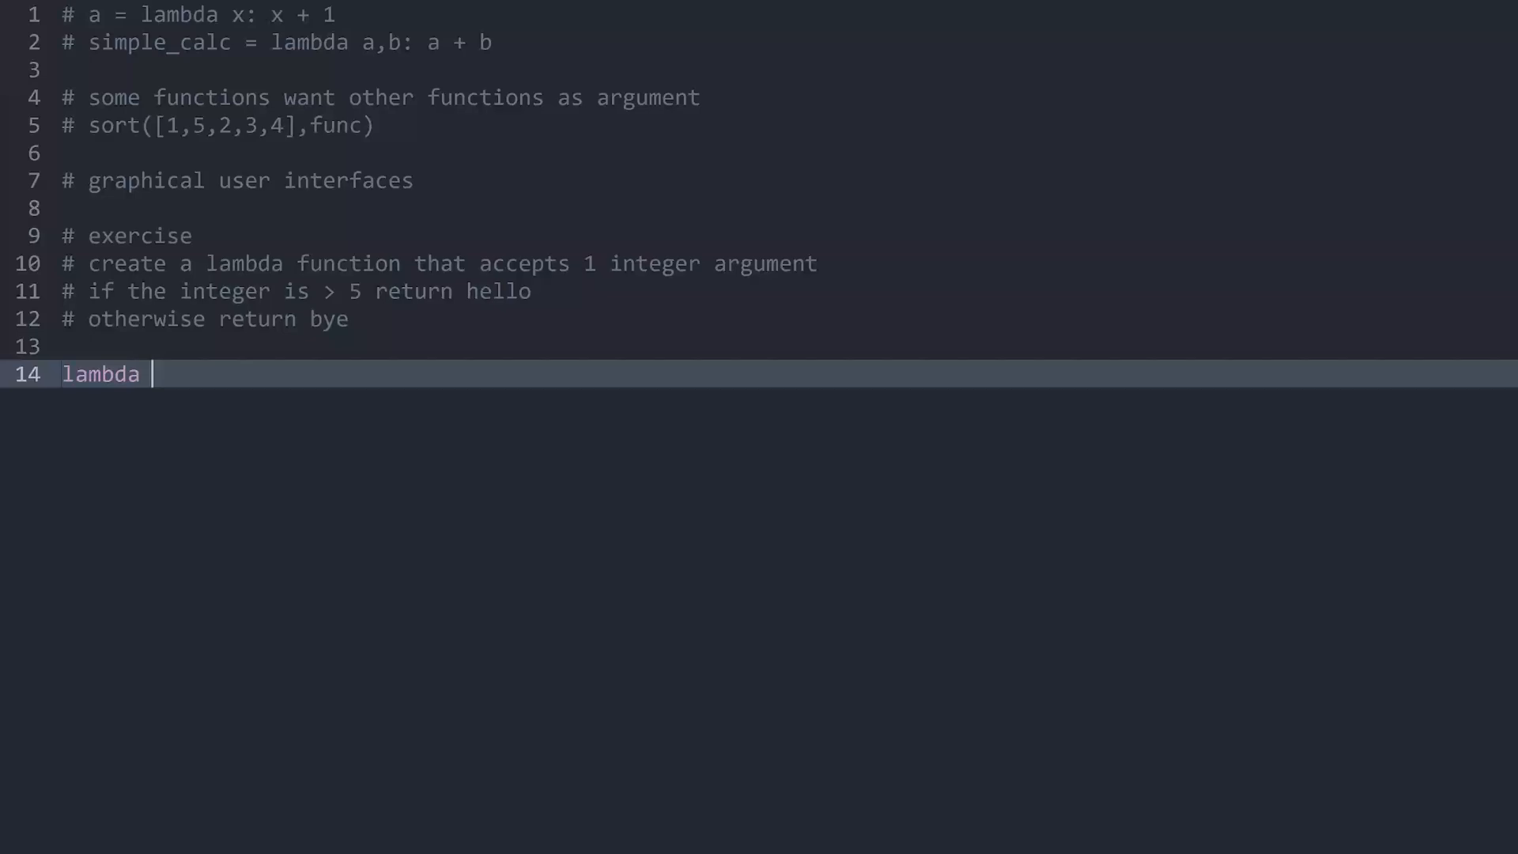
{"action": "type", "text": "x:"}
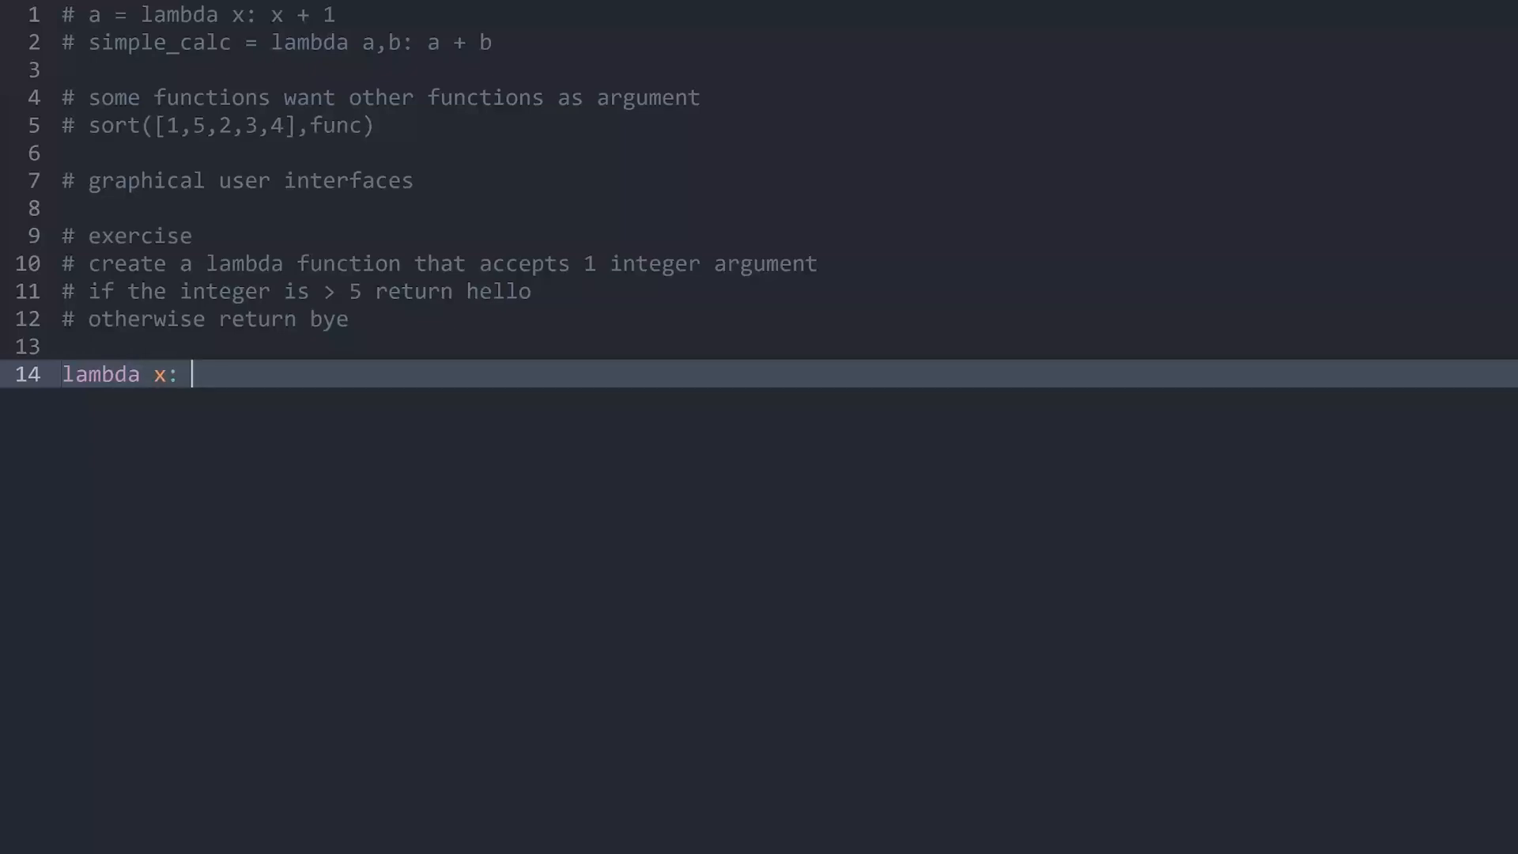
{"action": "left_click", "coordinate": [531, 292]}
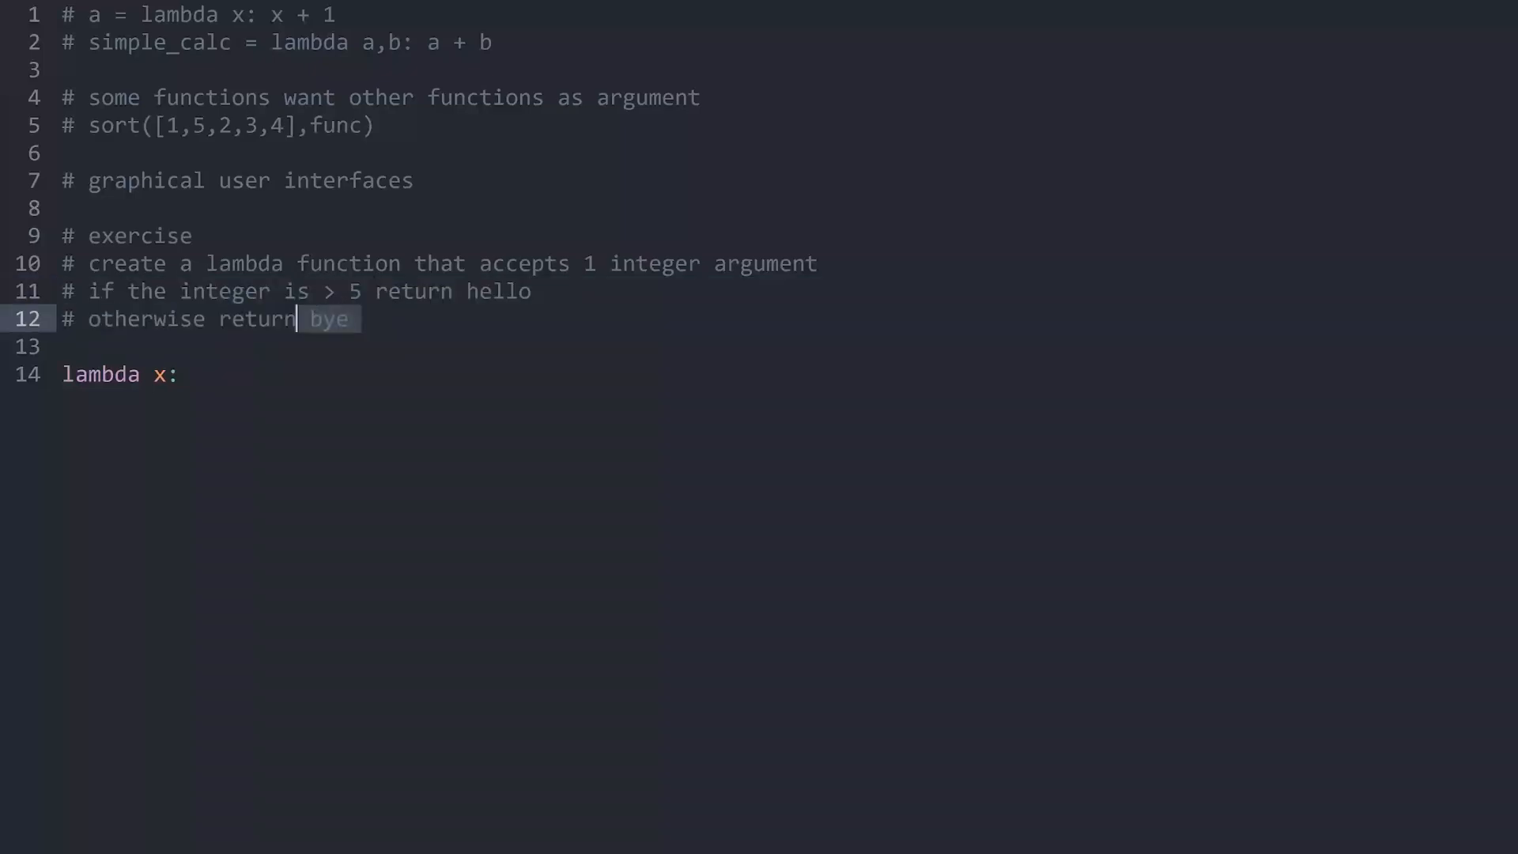
{"action": "left_click", "coordinate": [193, 374]}
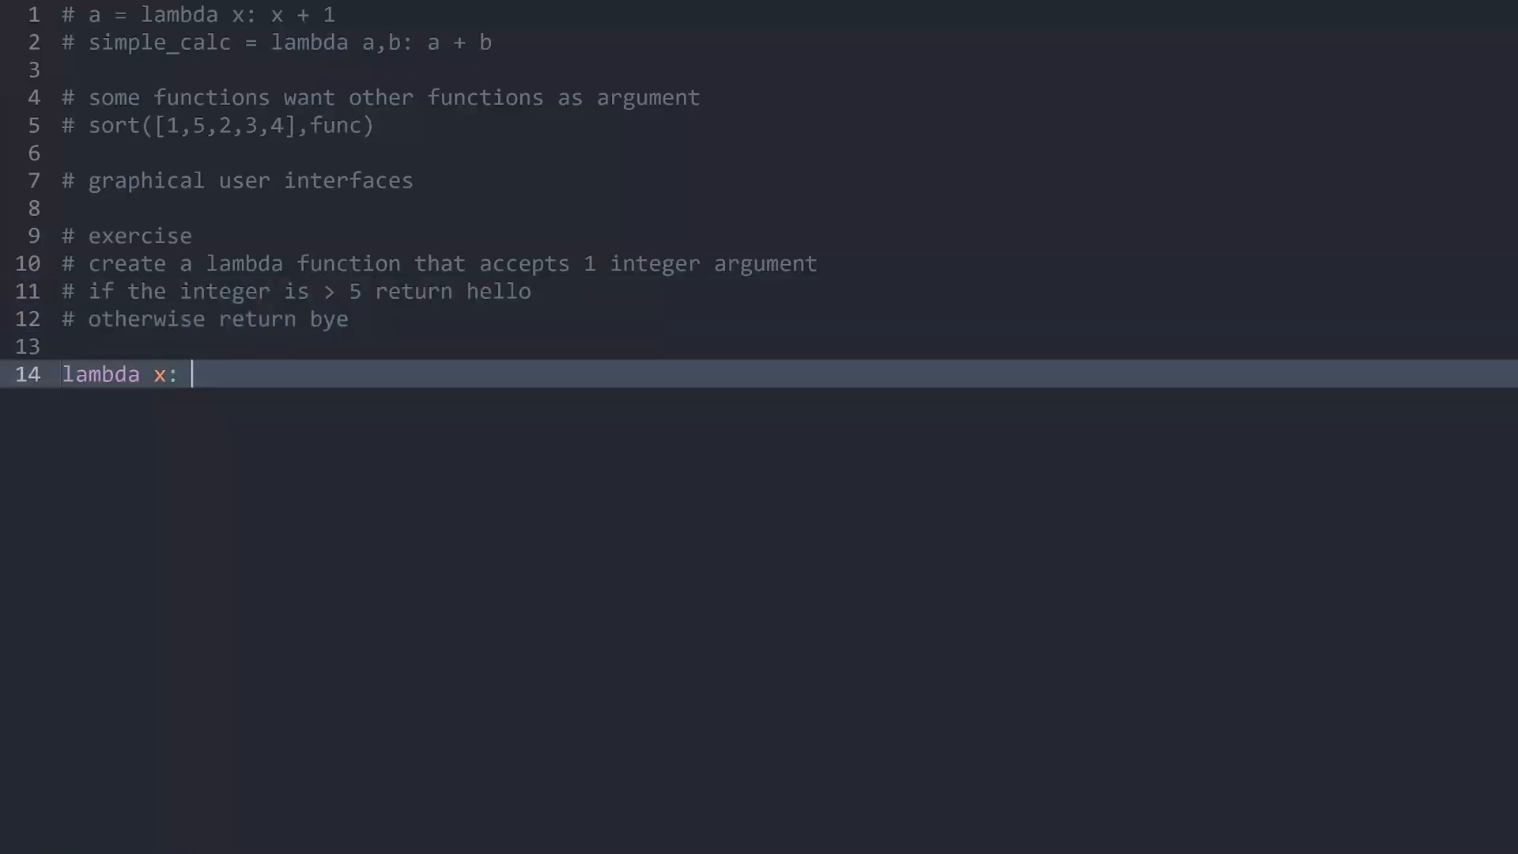
{"action": "type", "text": "'hello'"}
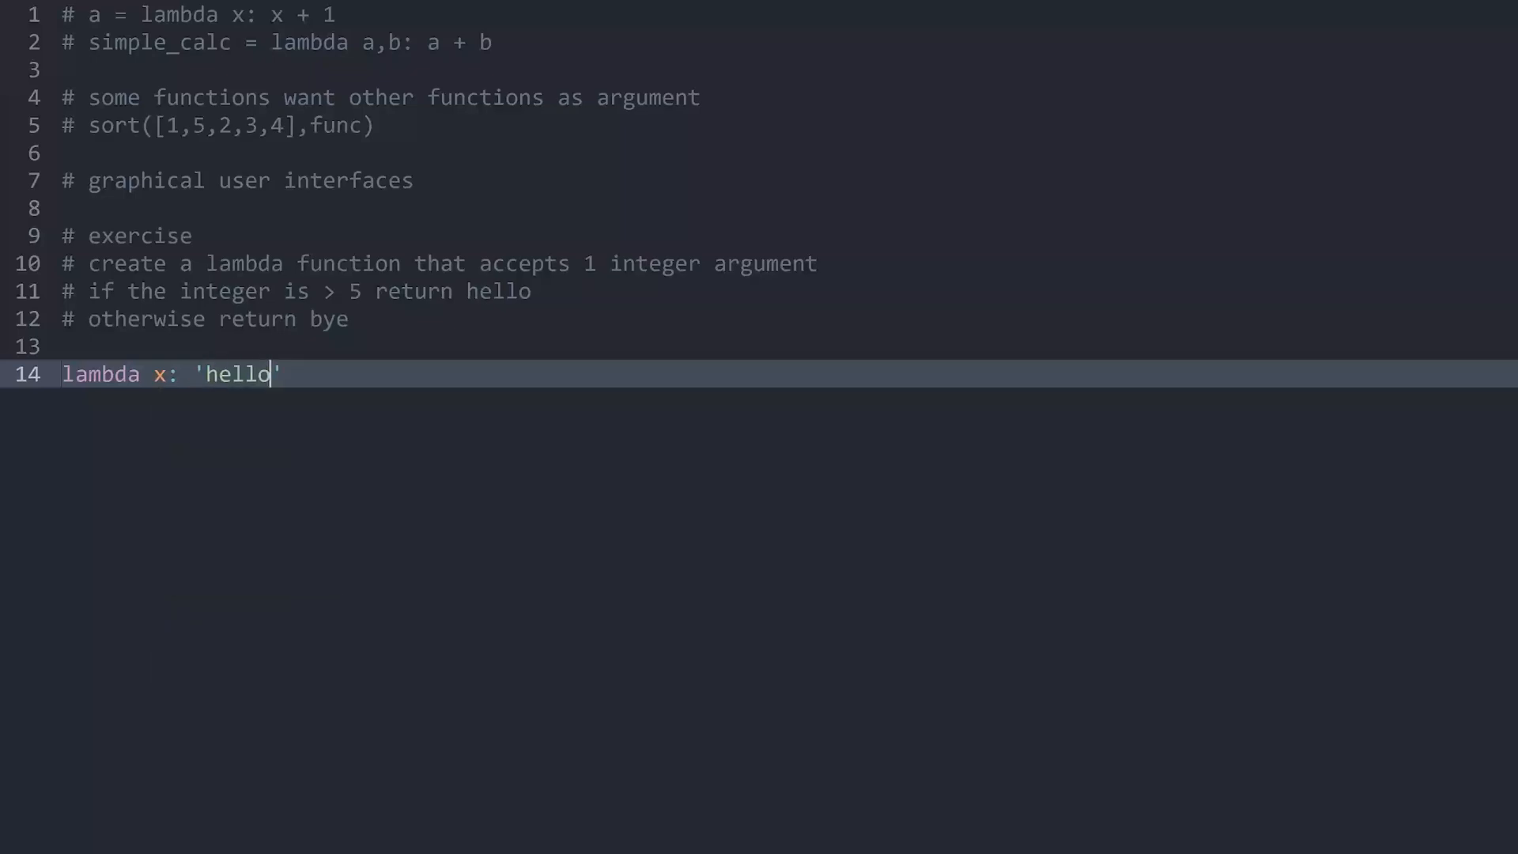
{"action": "type", "text": "if x > 5"}
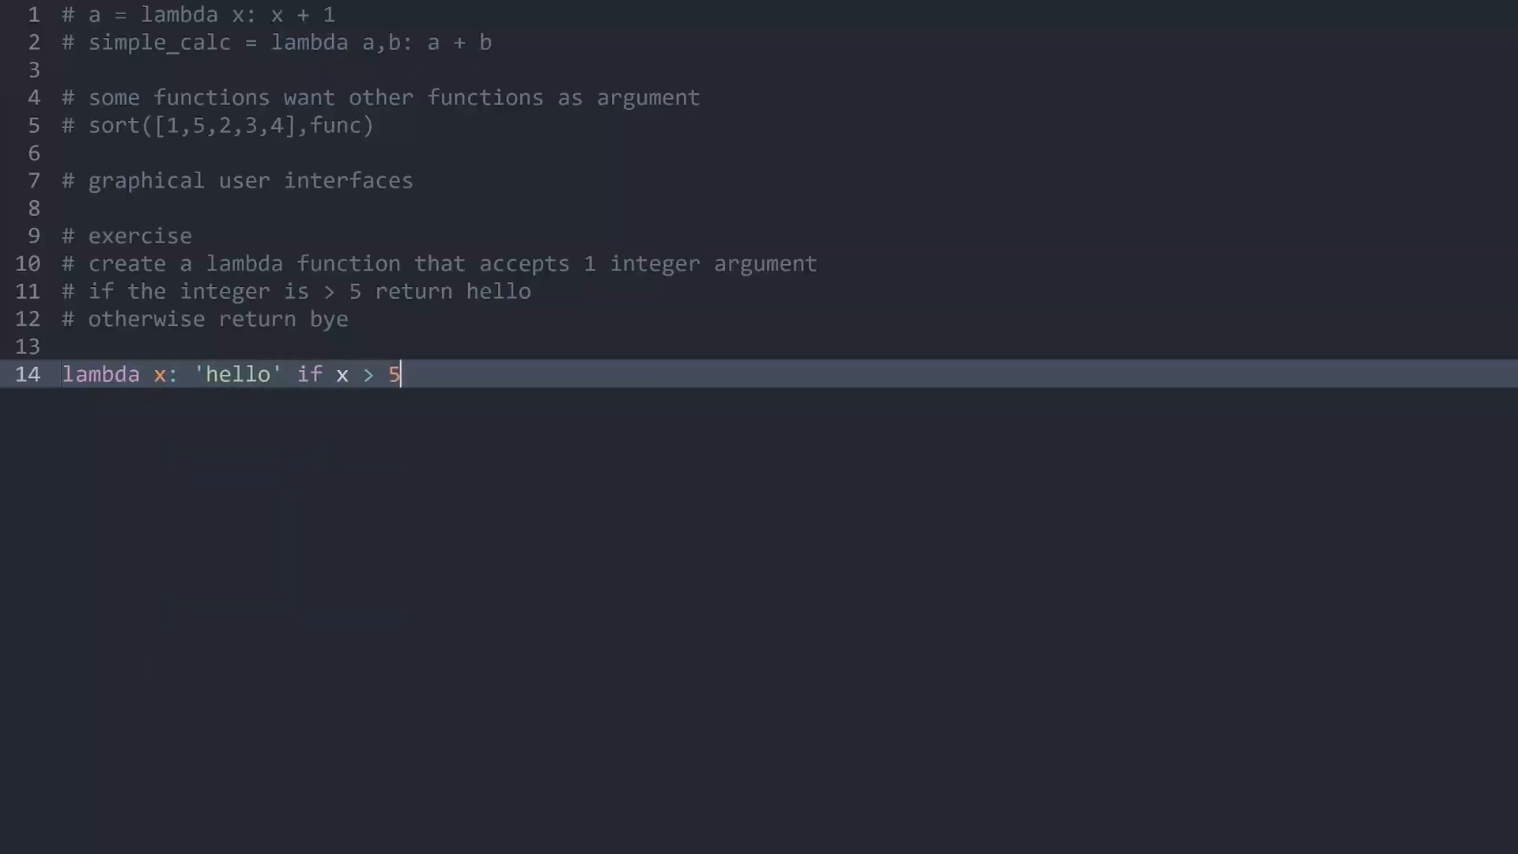
{"action": "type", "text": "else"}
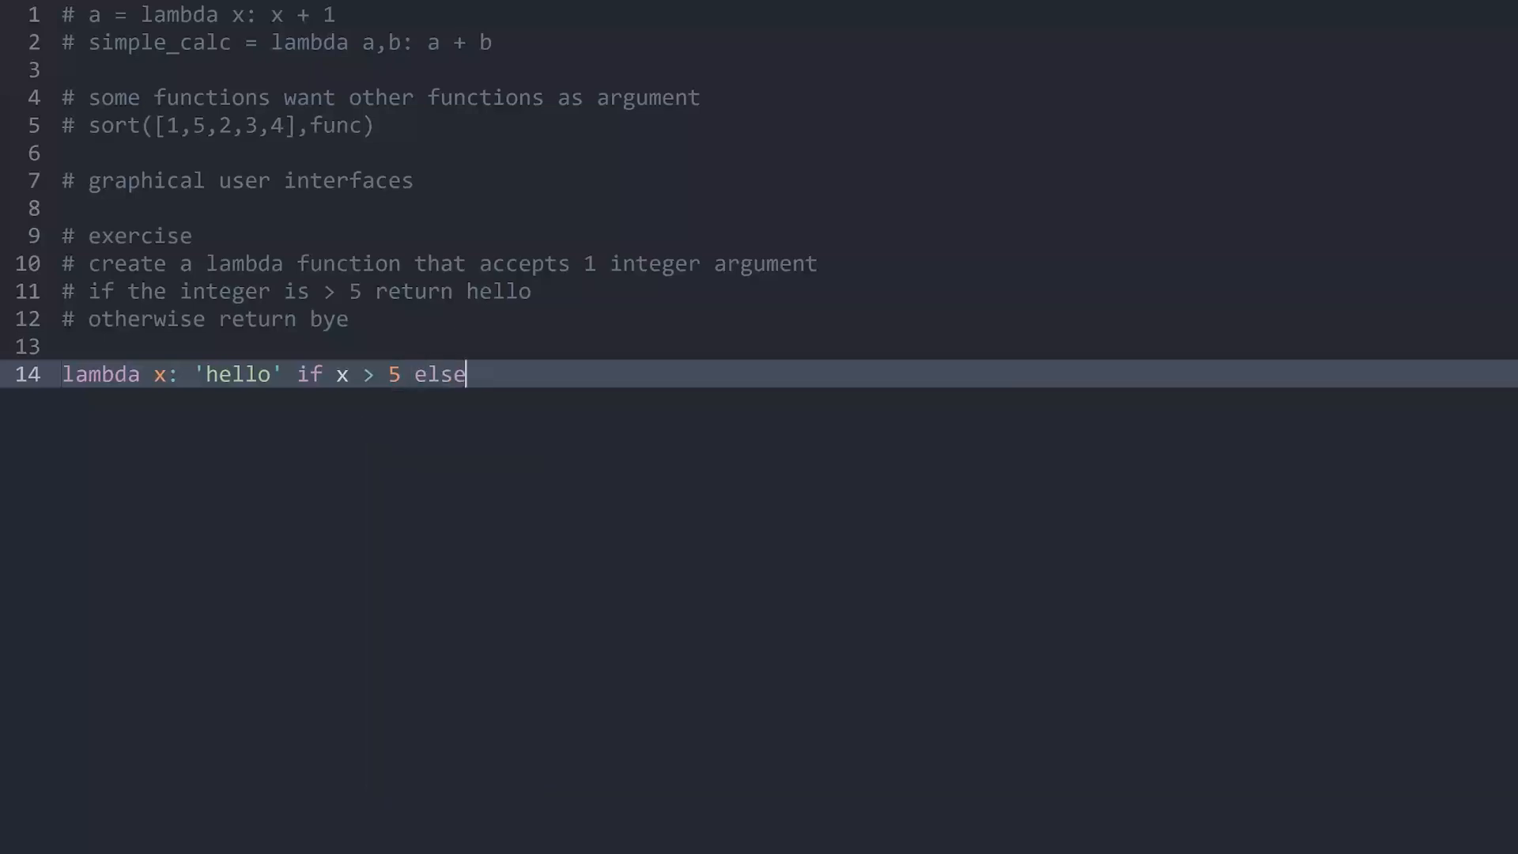
{"action": "type", "text": "'bye'"}
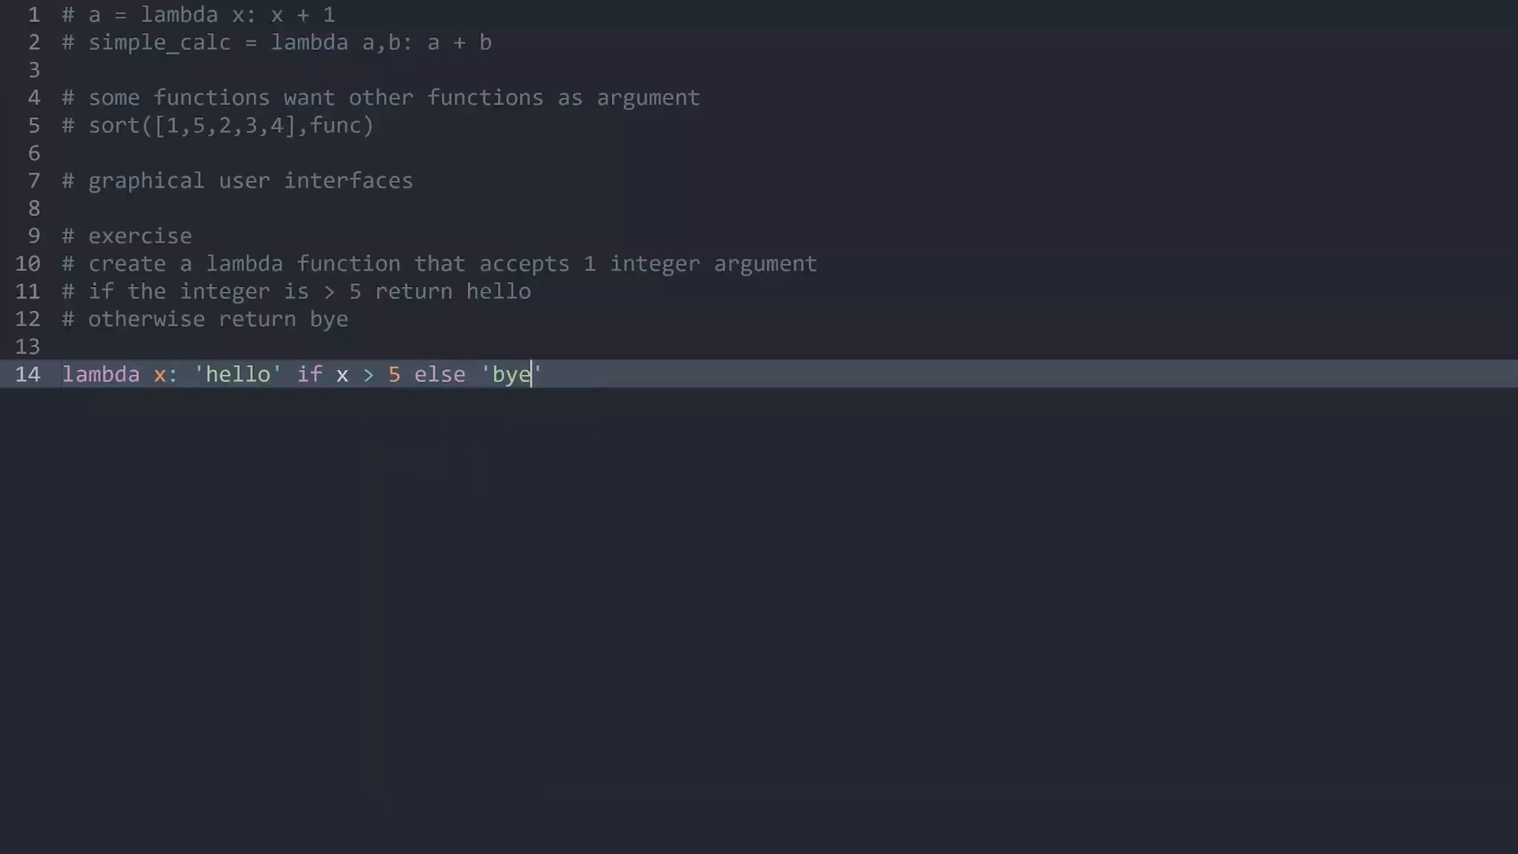
{"action": "key", "text": "Home"}
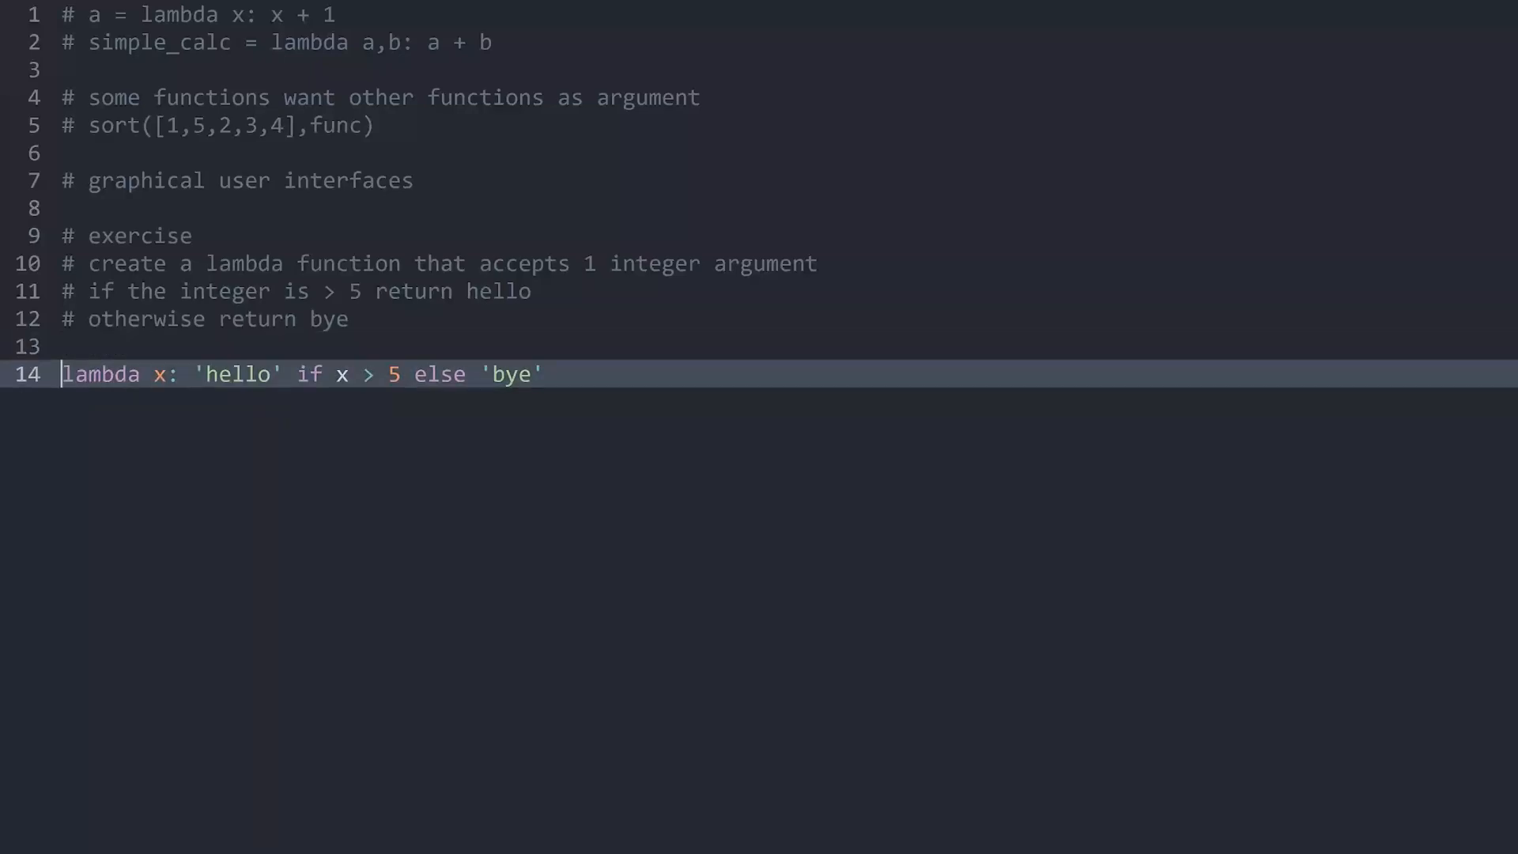
Assign the lambda to x, print x(3) showing bye, then switch to x(10) for hello
{"action": "type", "text": "x"}
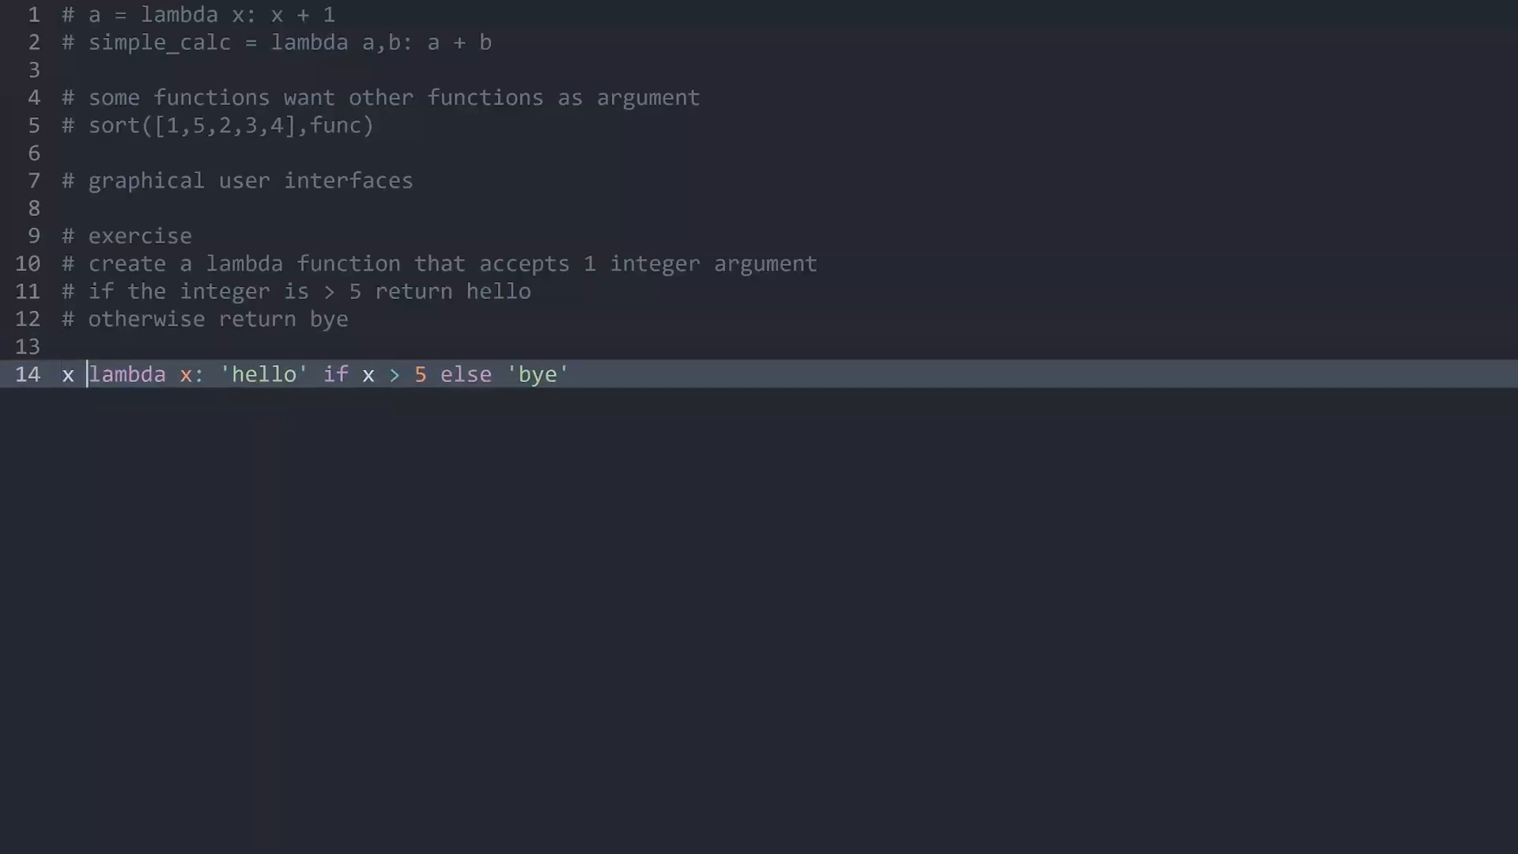
{"action": "type", "text": "="}
{"action": "type", "text": "pri"}
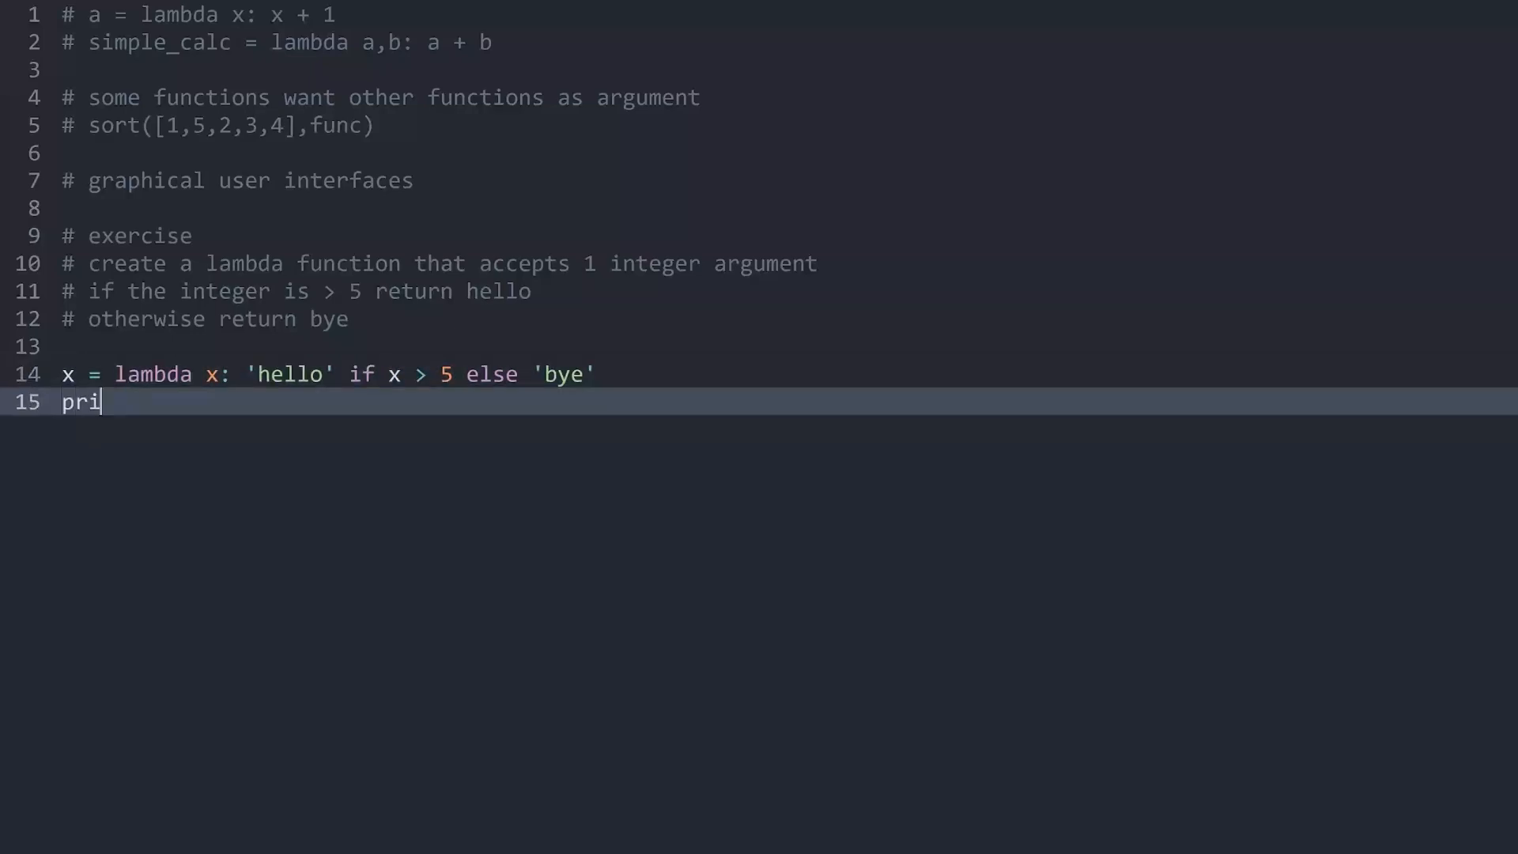
{"action": "type", "text": "nt(x)"}
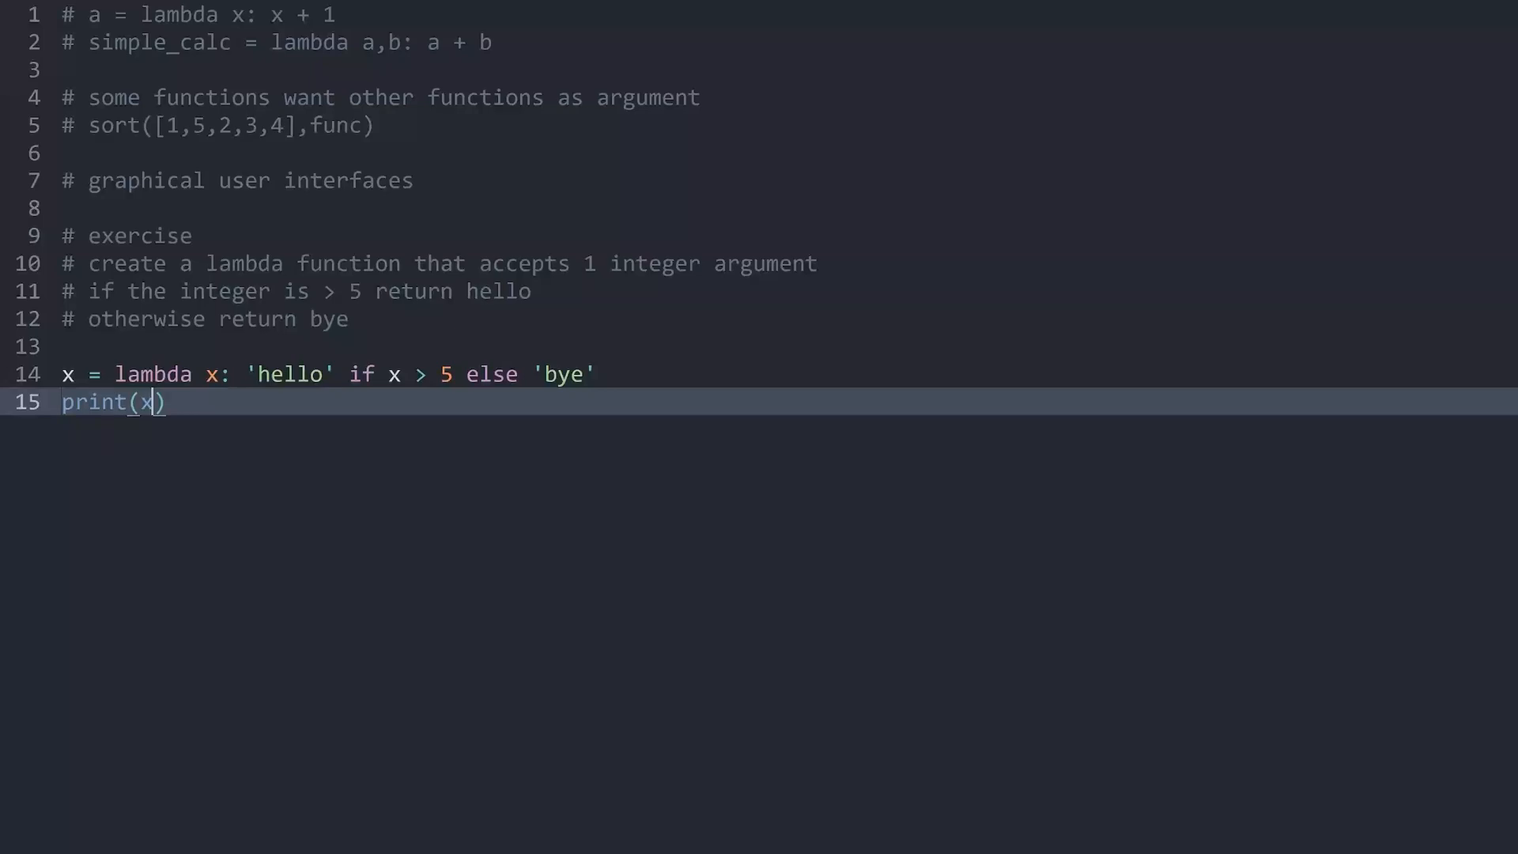
{"action": "type", "text": "(3"}
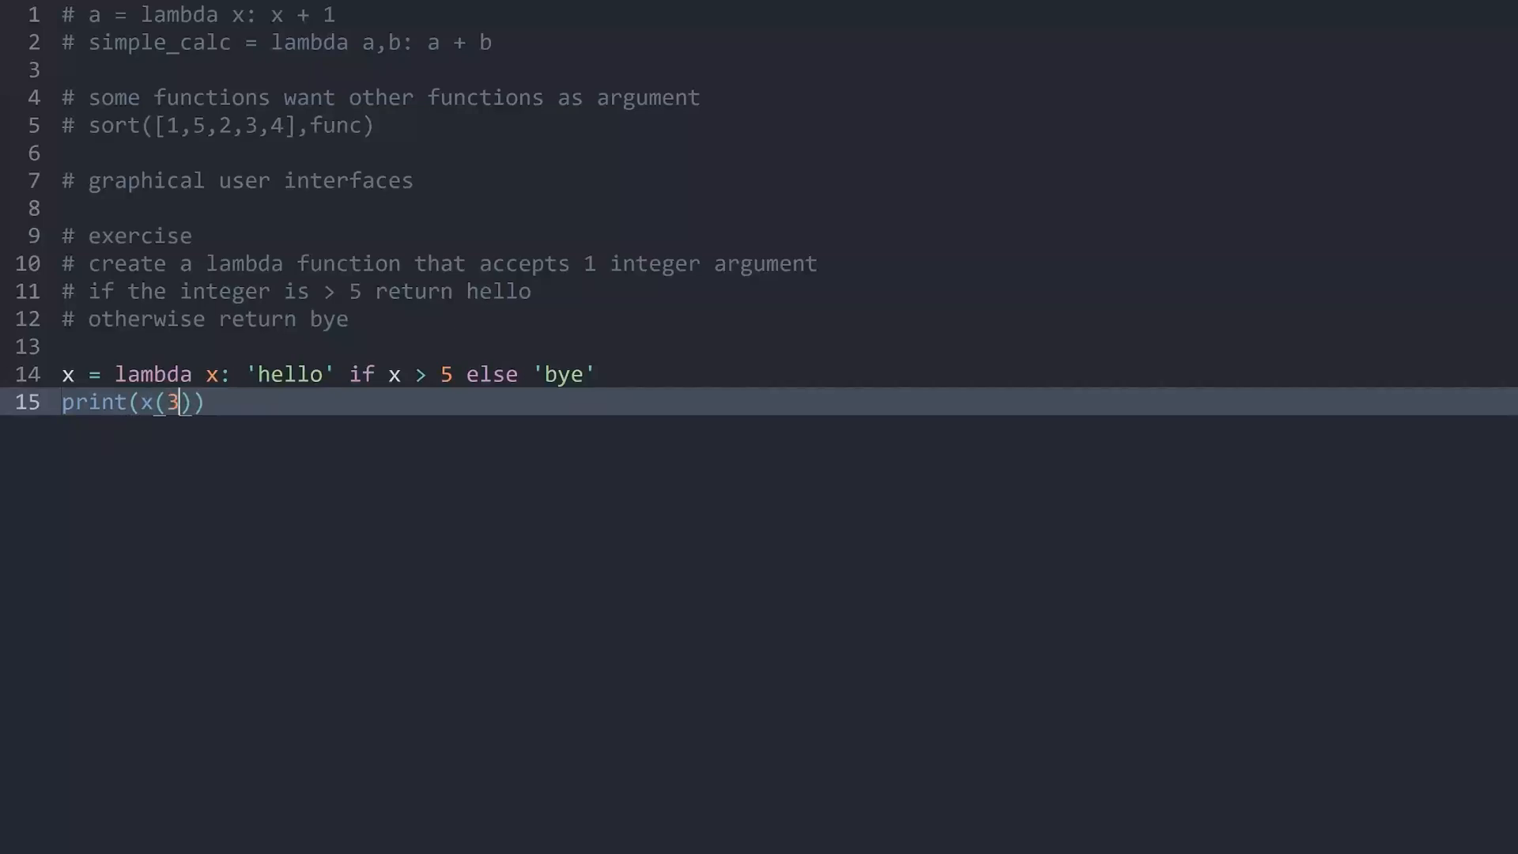
{"action": "key", "text": "ctrl+b"}
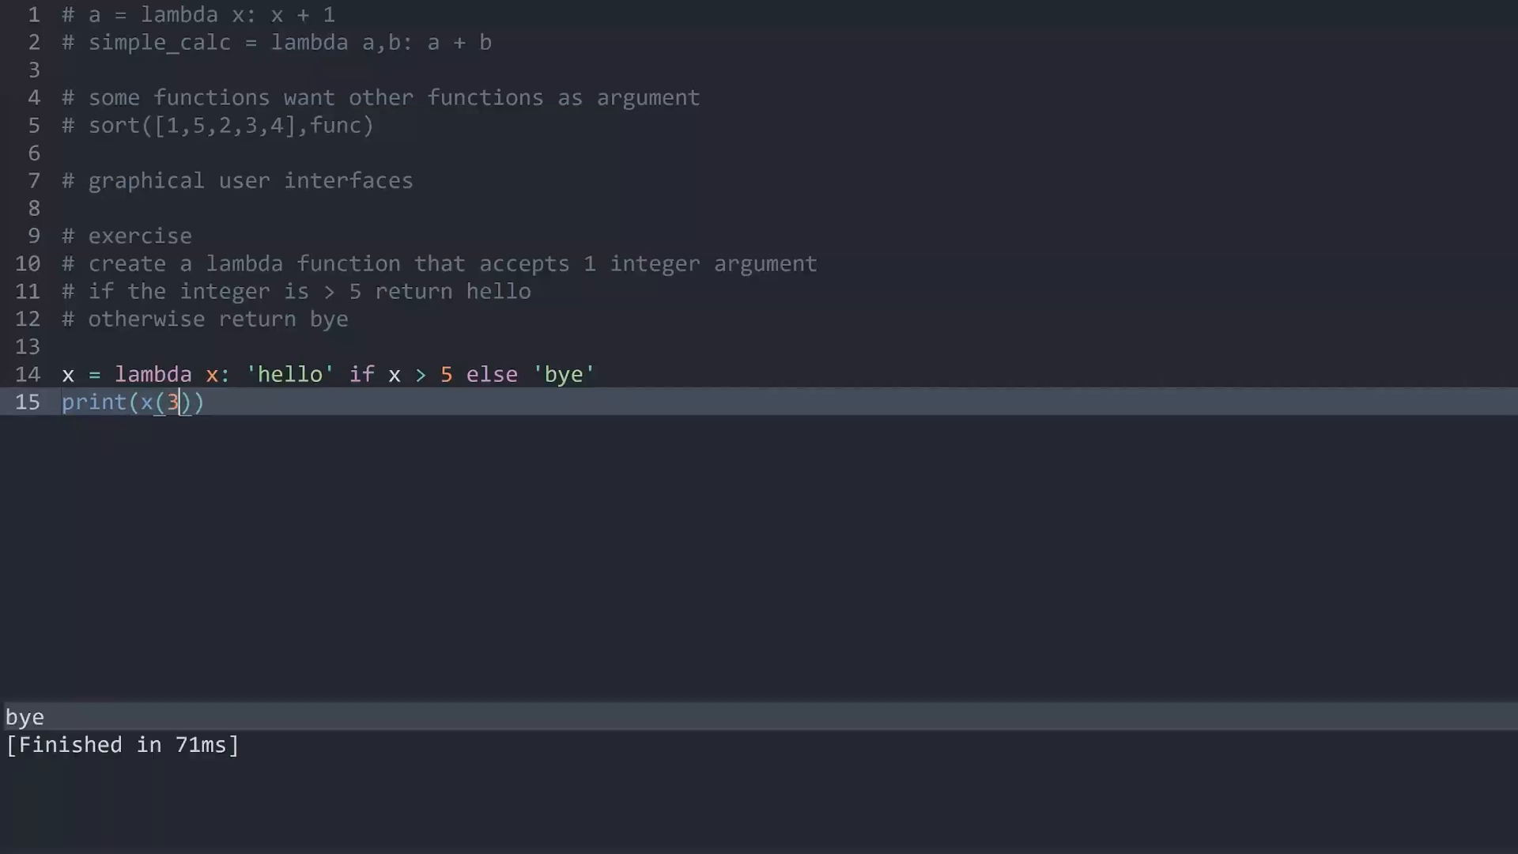
{"action": "type", "text": "10"}
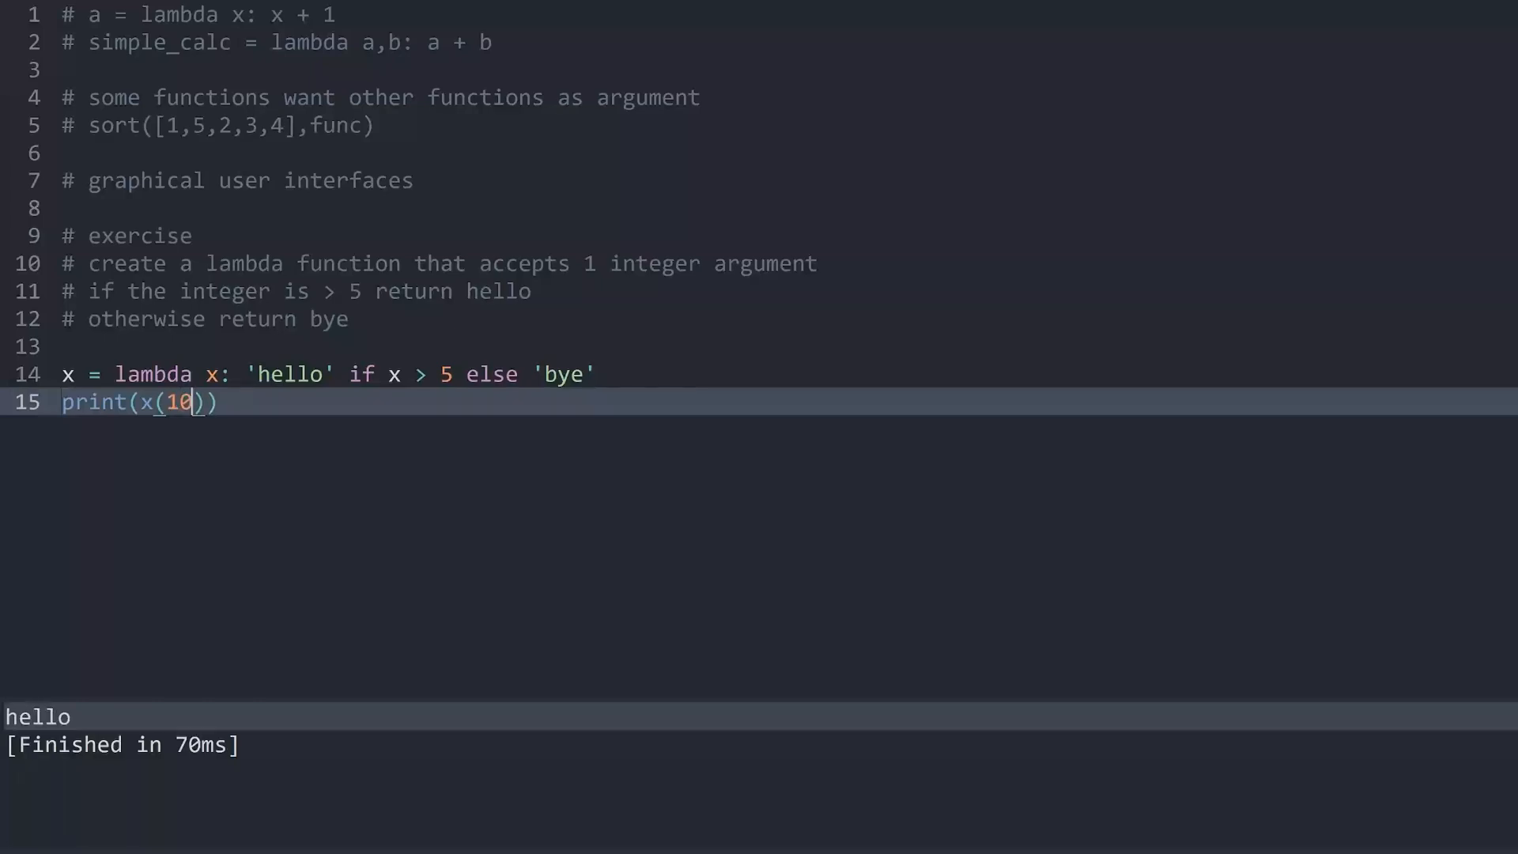